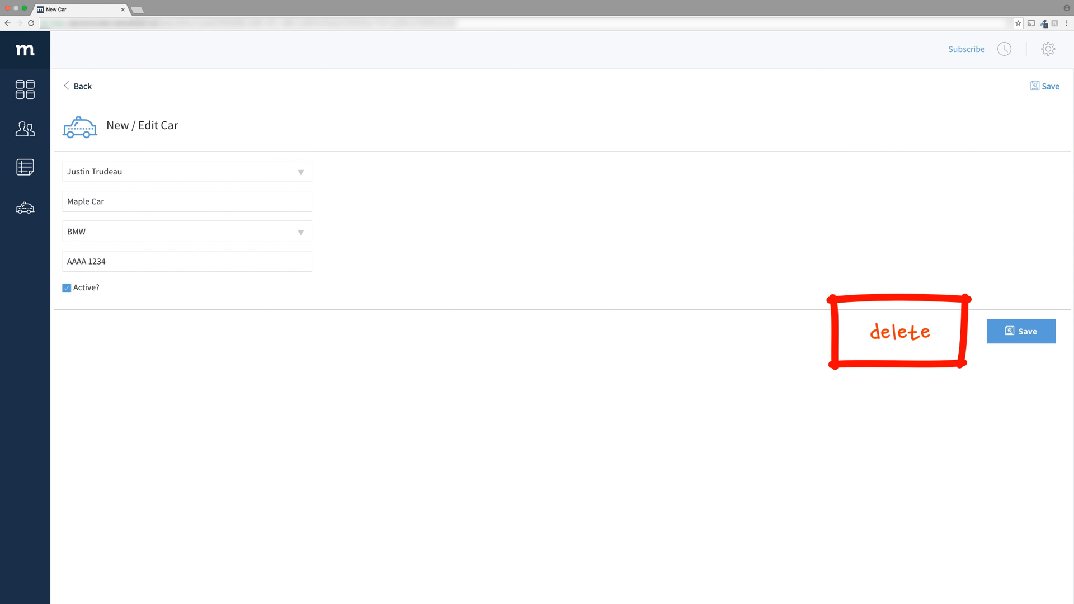
{"action": "mouse_move", "coordinate": [996, 160]}
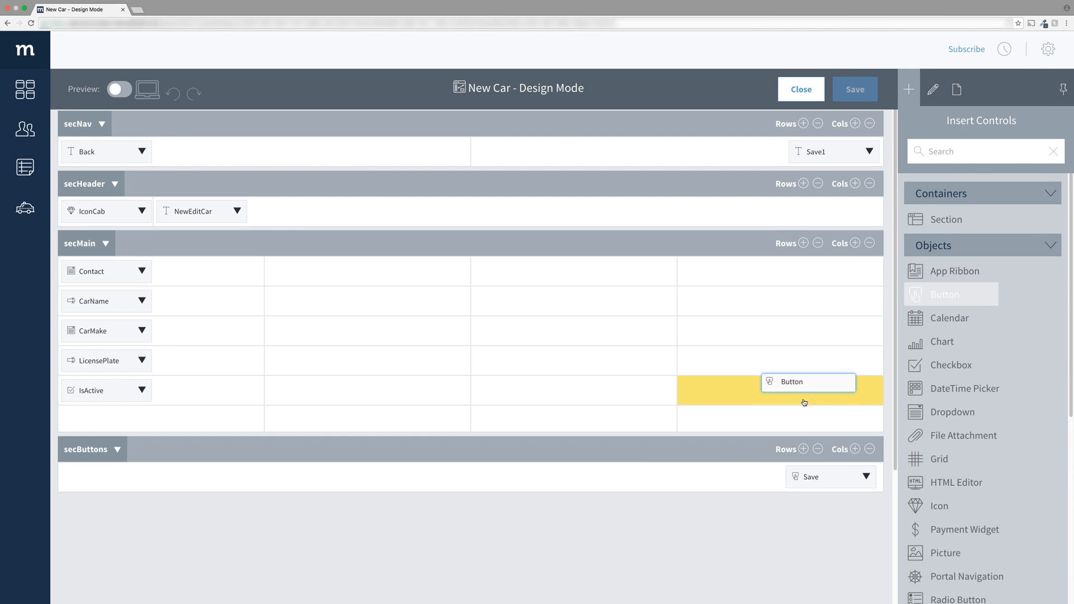
Drag a new Button into secButtons beside Save and label it Delete.
{"action": "left_click_drag", "start_coordinate": [805, 389], "coordinate": [733, 477]}
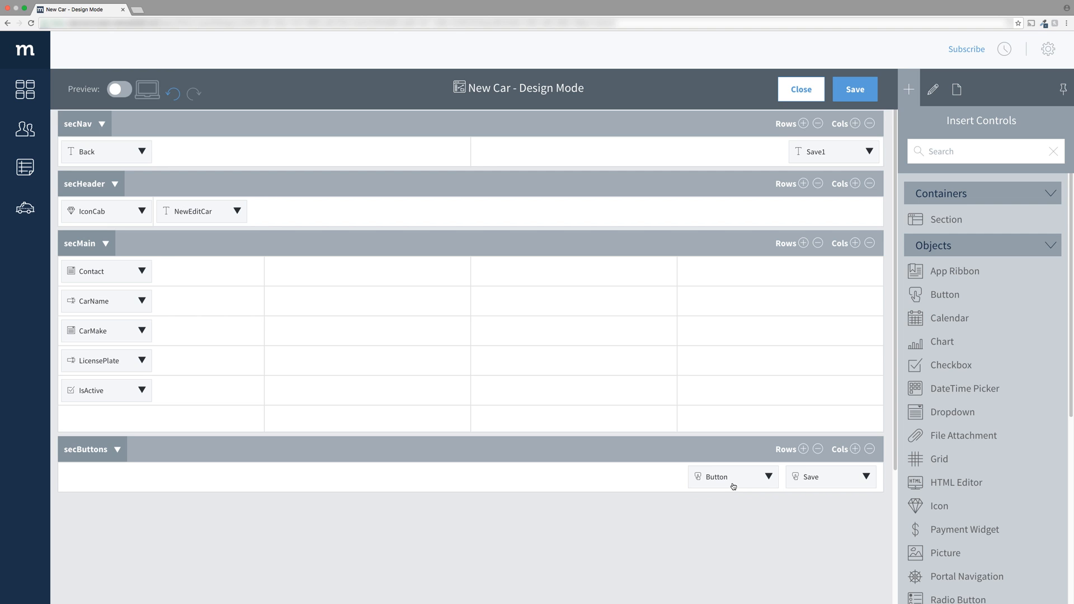
{"action": "left_click", "coordinate": [724, 477]}
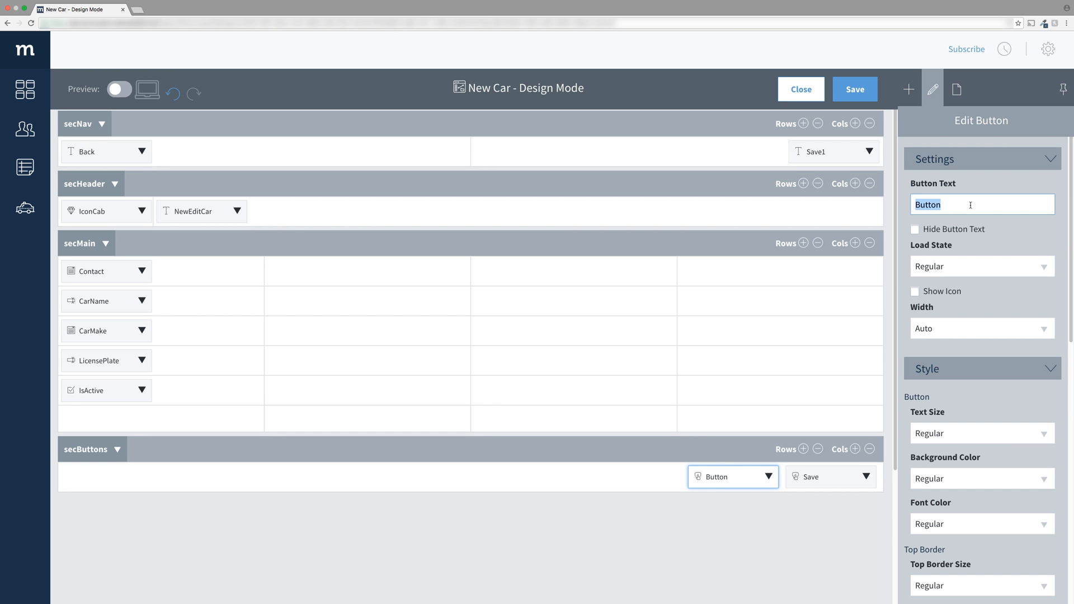
{"action": "type", "text": "Delete"}
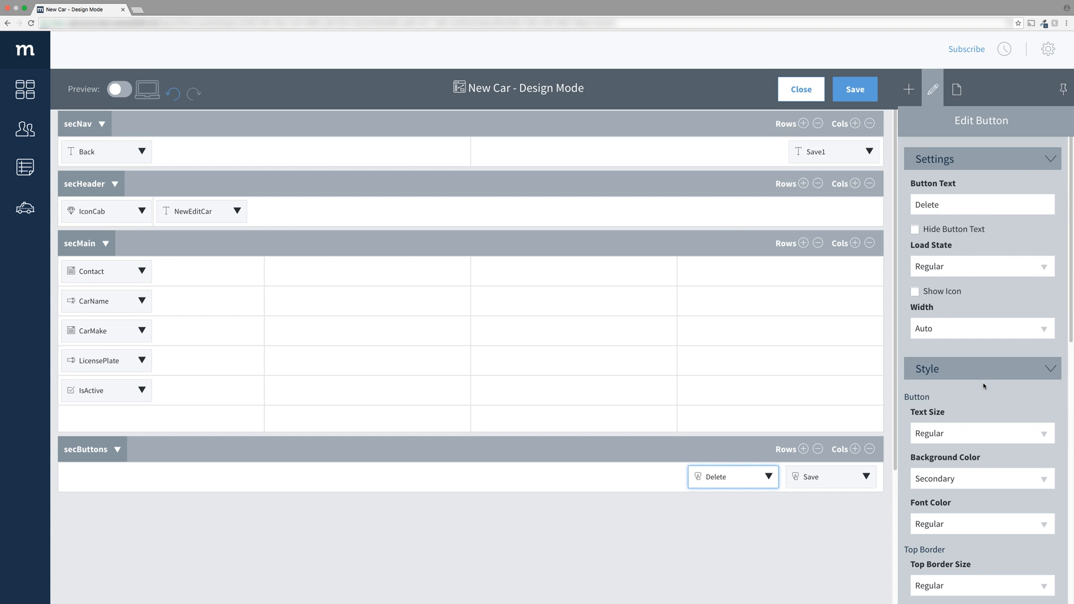
{"action": "mouse_move", "coordinate": [787, 481]}
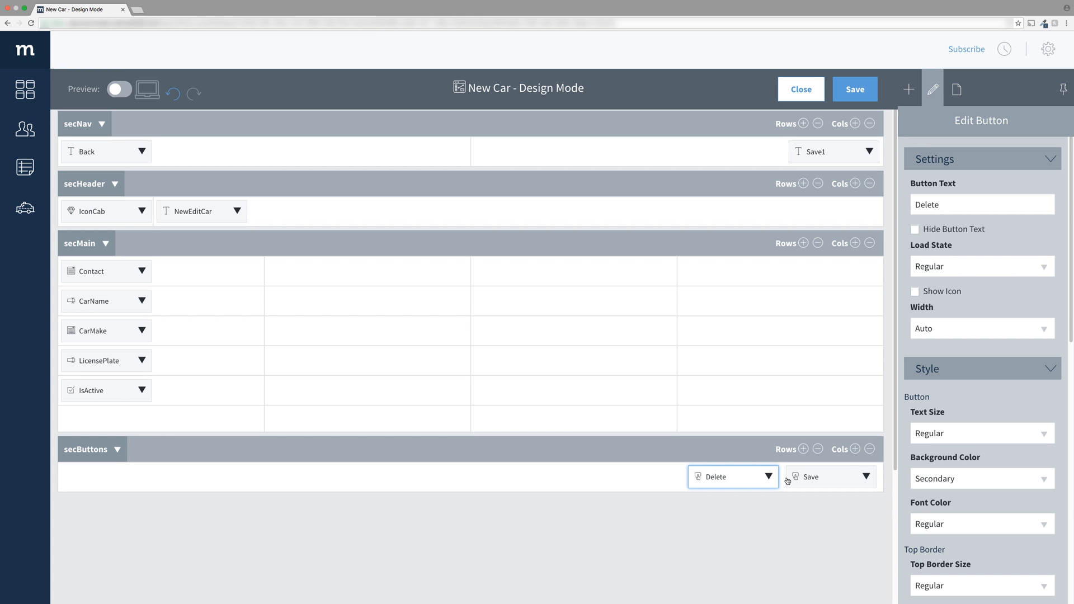
Open the Delete button's Click event in the Action Editor.
{"action": "left_click", "coordinate": [768, 476]}
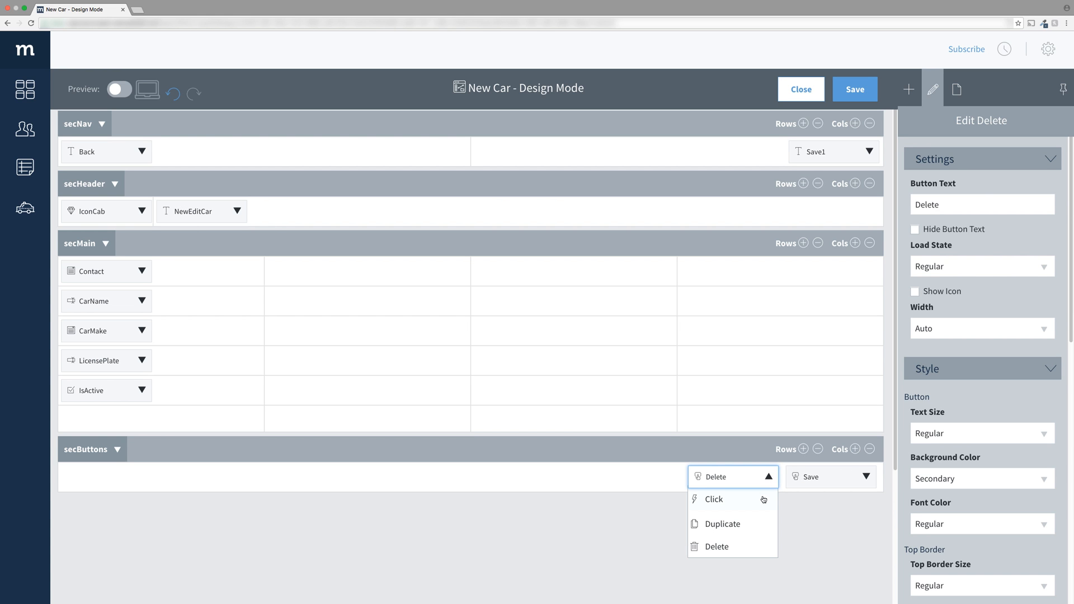
{"action": "left_click", "coordinate": [715, 500]}
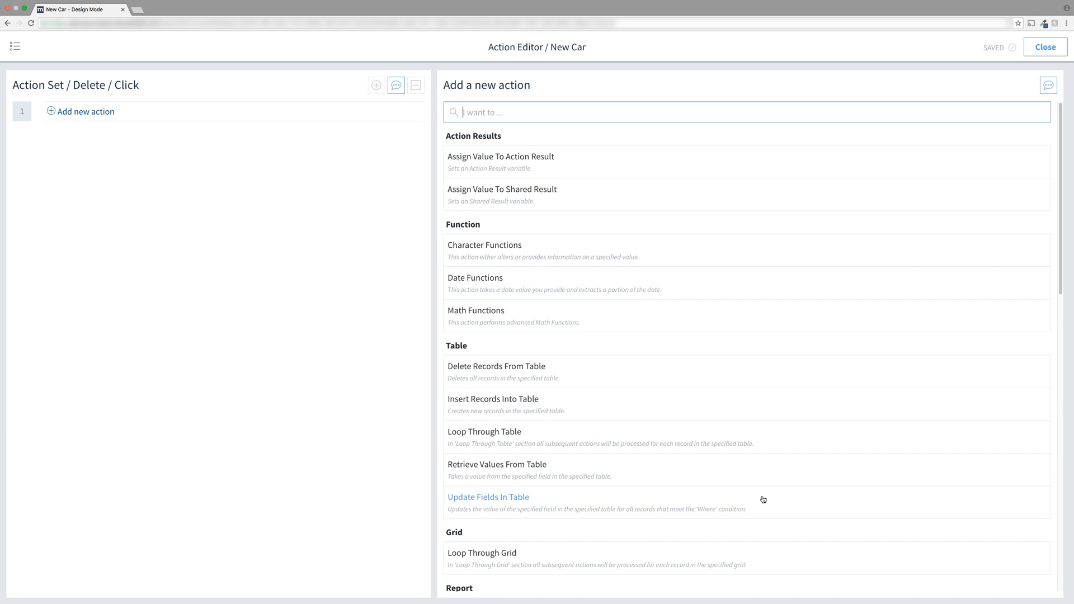
Add a Show Message titled Delete Confirmation asking 'Are you sure... this car?' with OK/Cancel buttons and a note.
{"action": "type", "text": "show messag"}
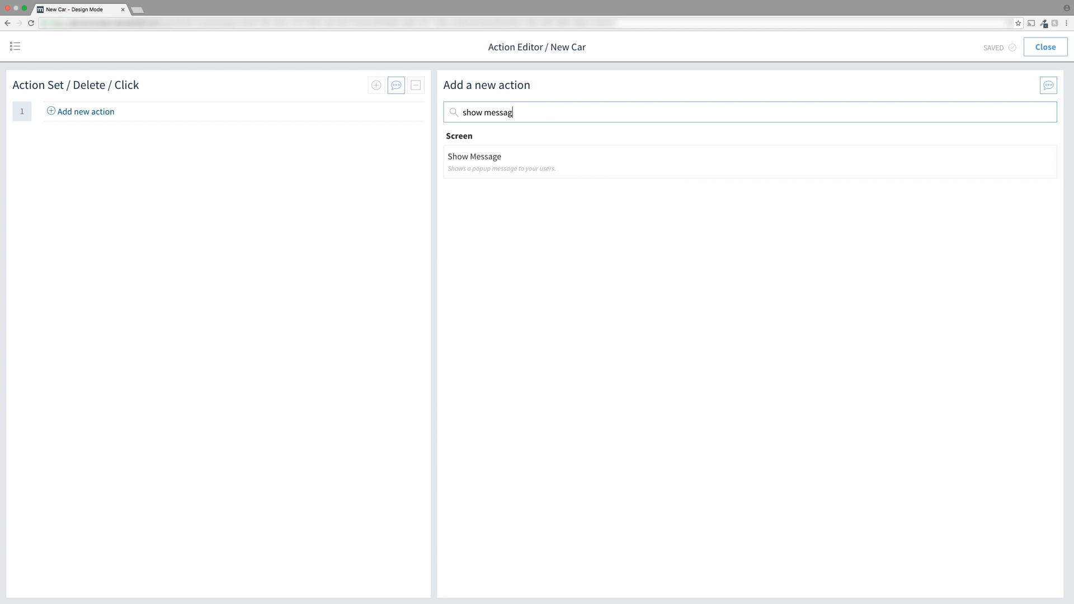
{"action": "left_click", "coordinate": [474, 161]}
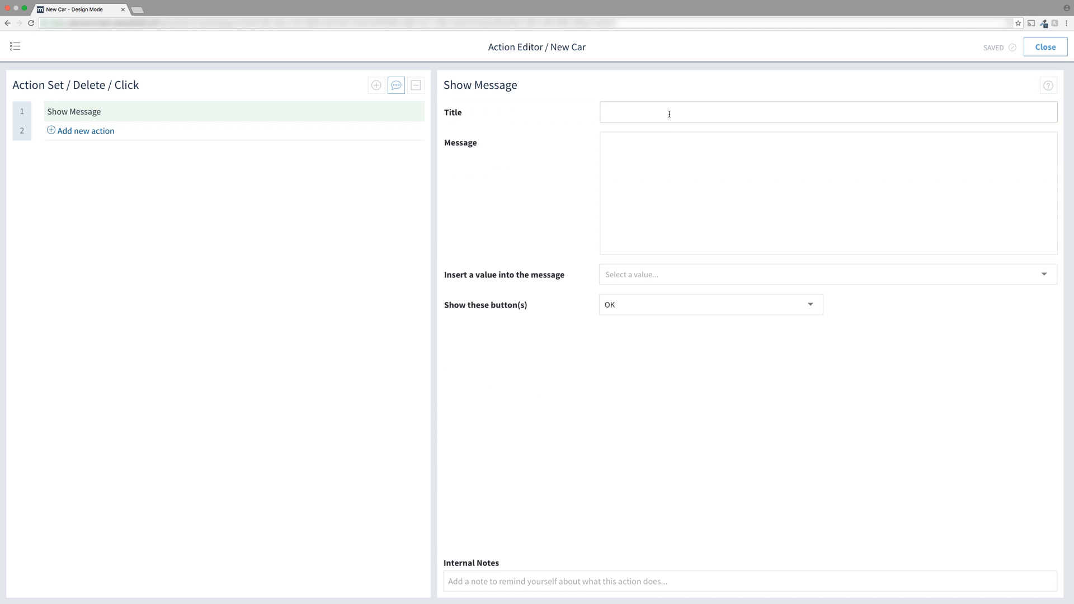
{"action": "type", "text": "Delete Conf"}
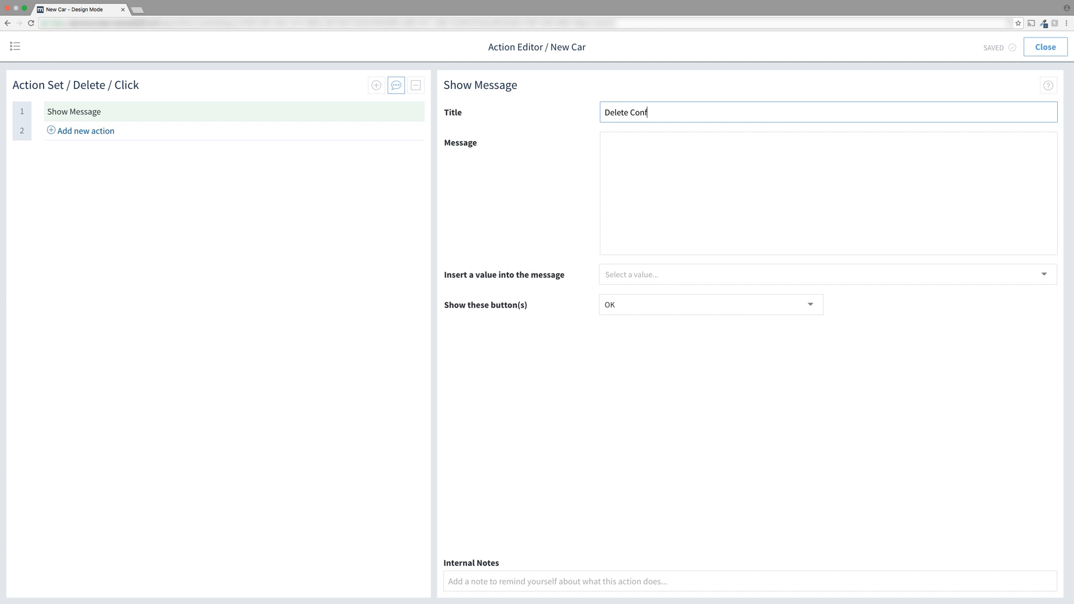
{"action": "type", "text": "Are you sure you wish to delete t"}
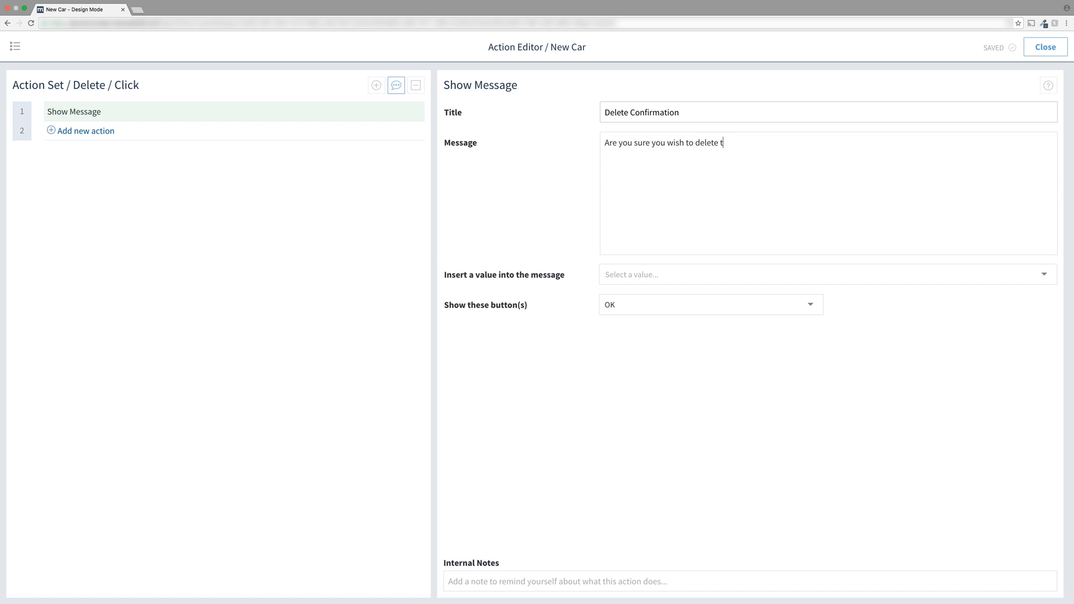
{"action": "type", "text": "his car?"}
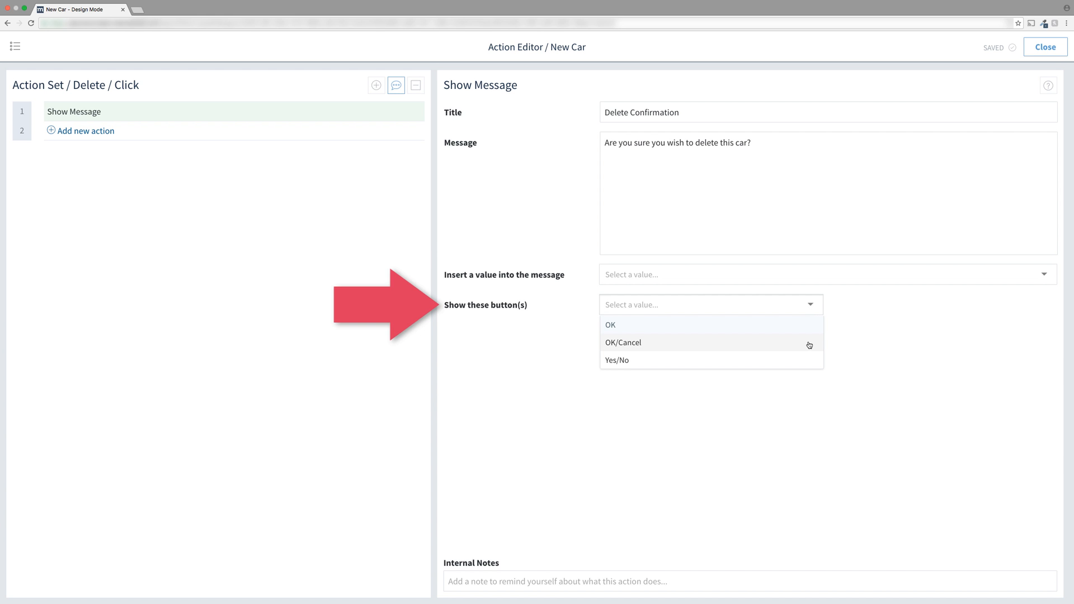
{"action": "left_click", "coordinate": [623, 342]}
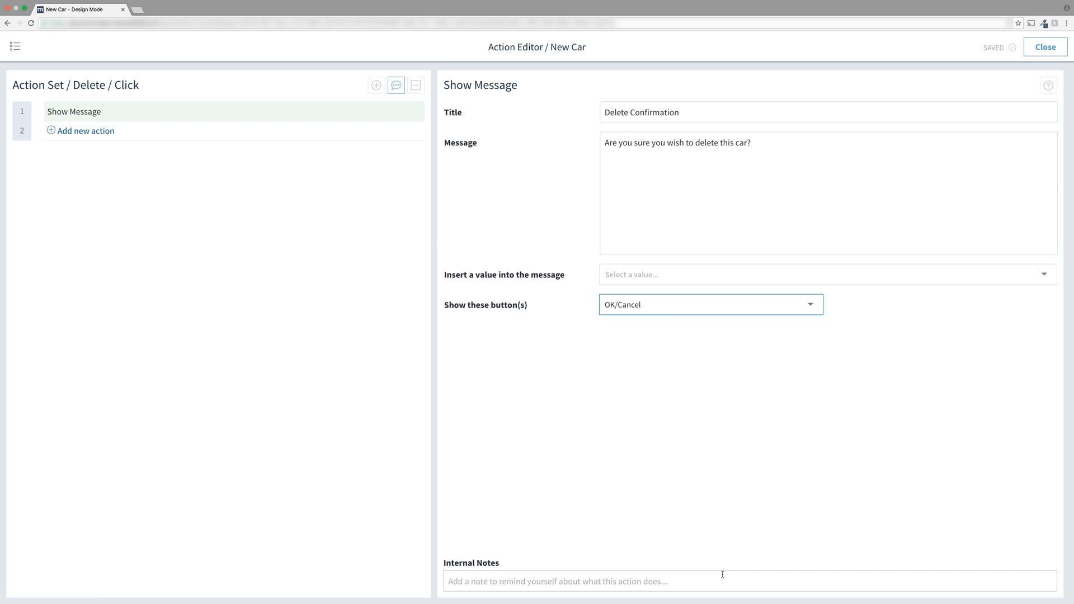
{"action": "type", "text": "Delete confirmat"}
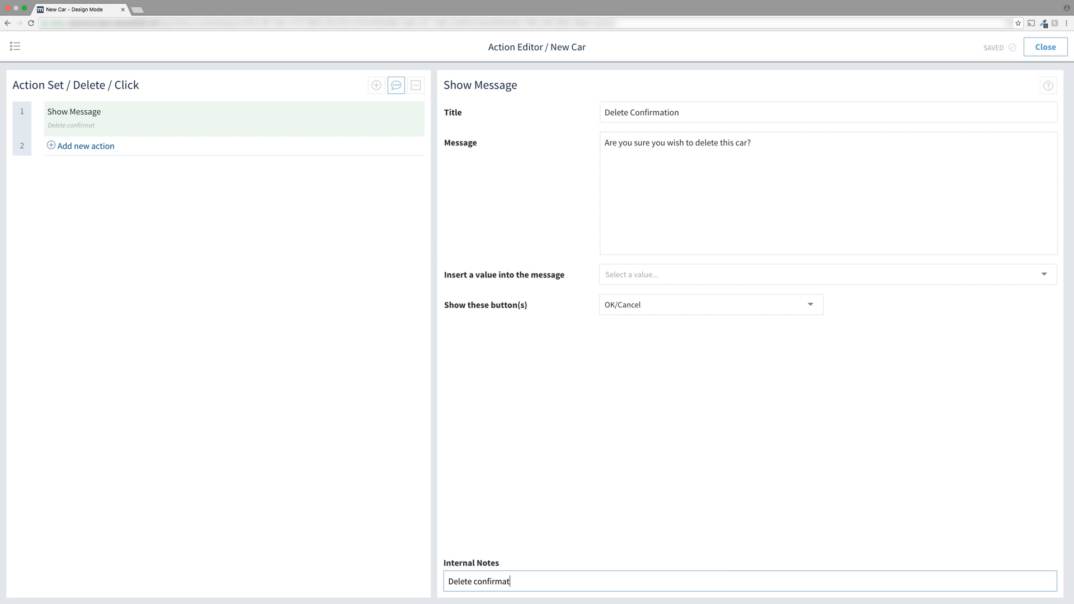
Add a second action, Delete Records From Table, found by searching 'delete records'.
{"action": "type", "text": "ion"}
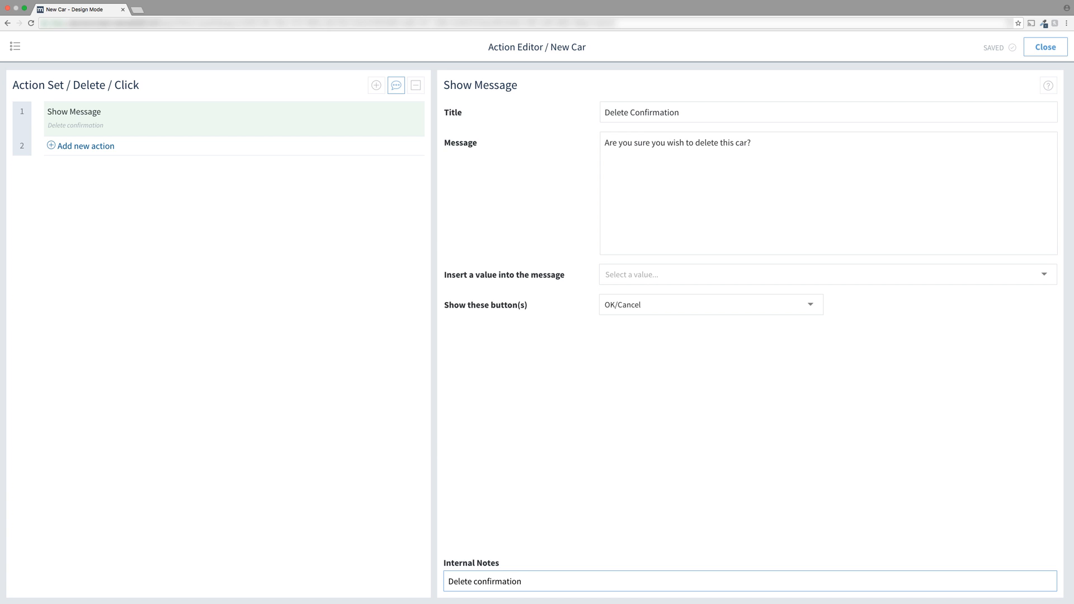
{"action": "left_click", "coordinate": [86, 146]}
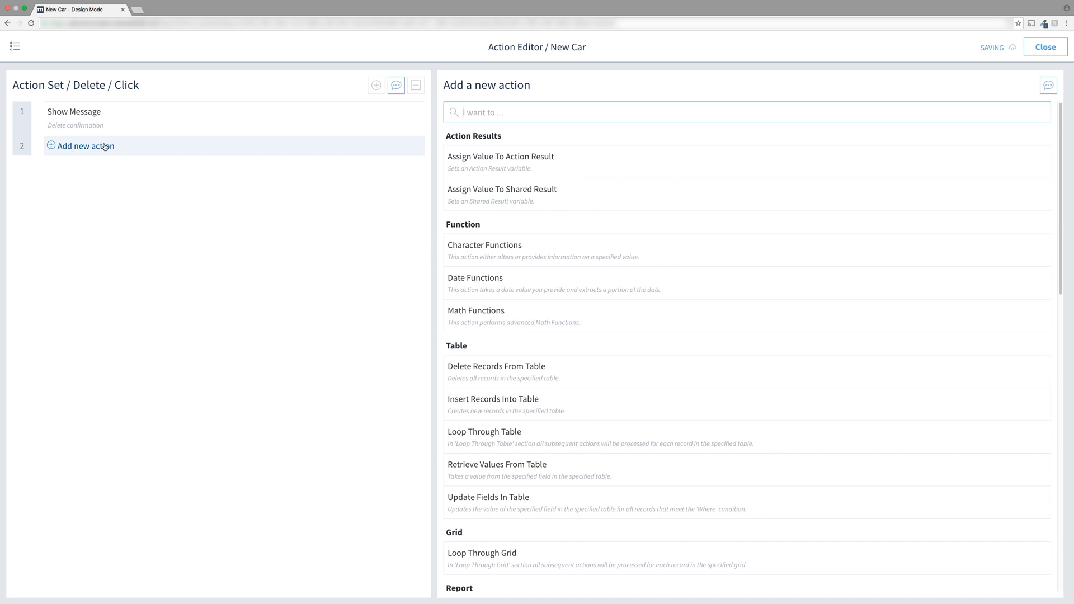
{"action": "type", "text": "delete records"}
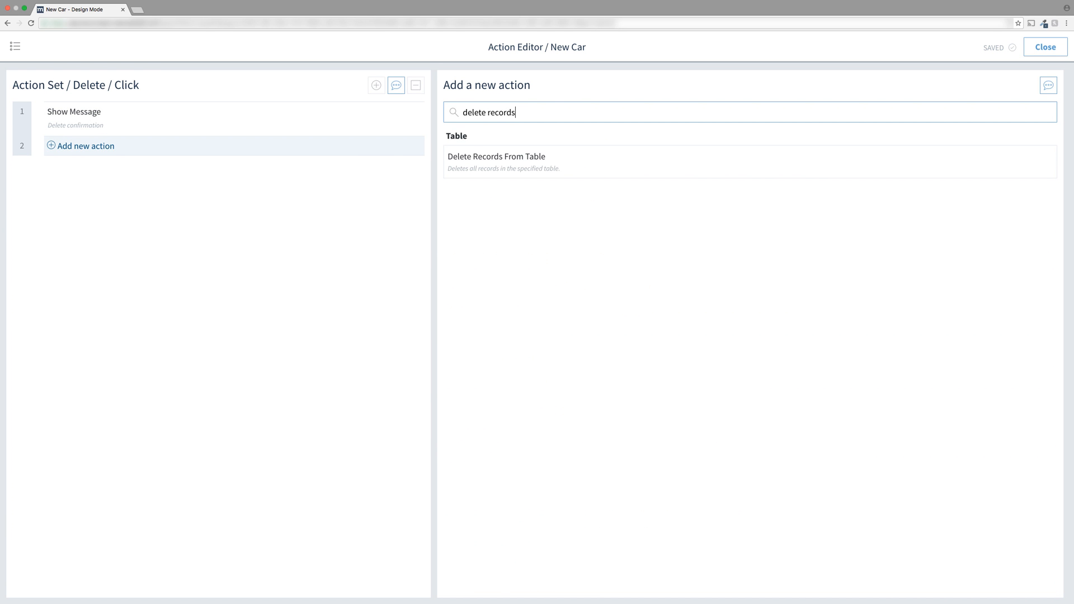
{"action": "left_click", "coordinate": [496, 157]}
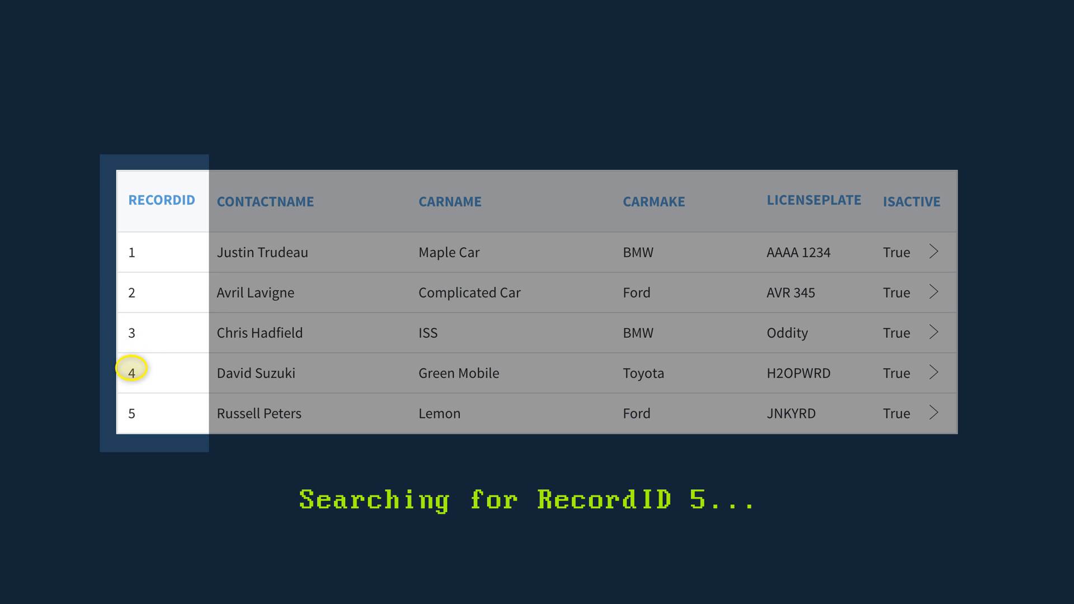
{"action": "left_click", "coordinate": [131, 413]}
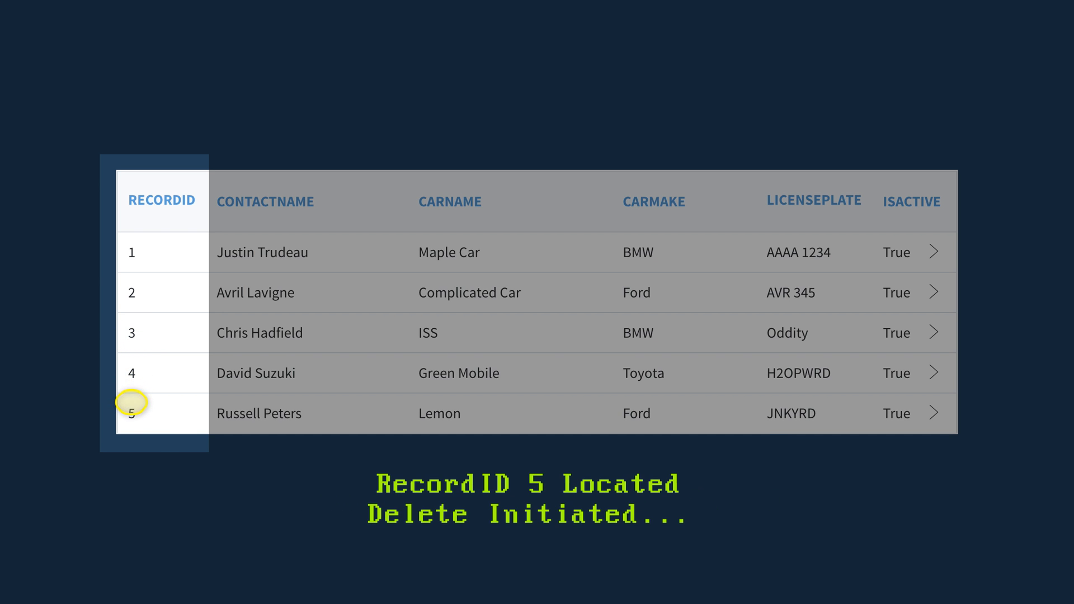
{"action": "left_click", "coordinate": [129, 402]}
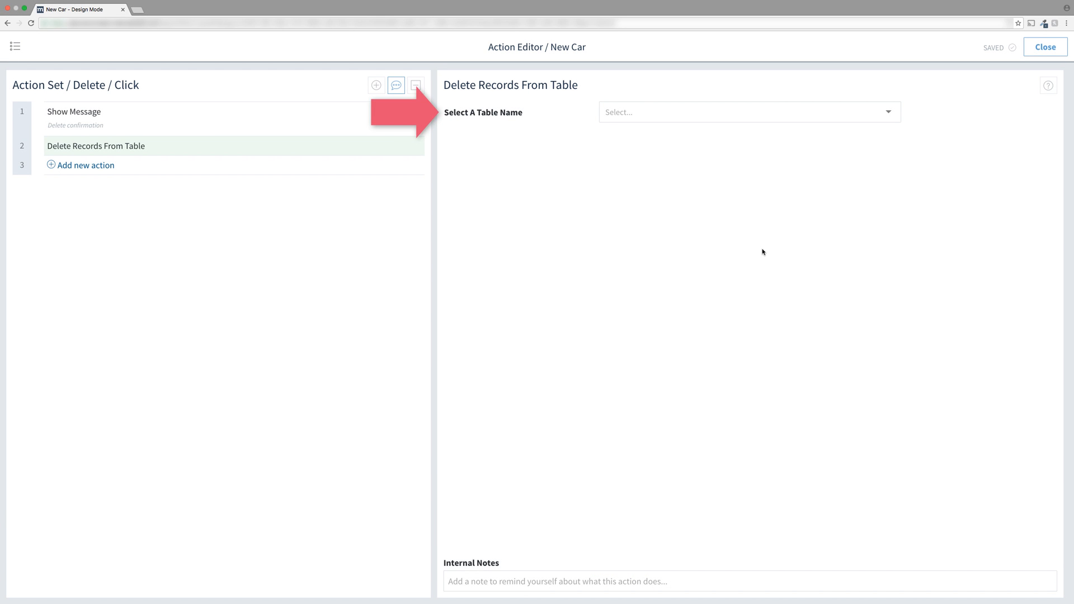
Target the Cars table for the delete step and open its criteria builder.
{"action": "left_click", "coordinate": [747, 112]}
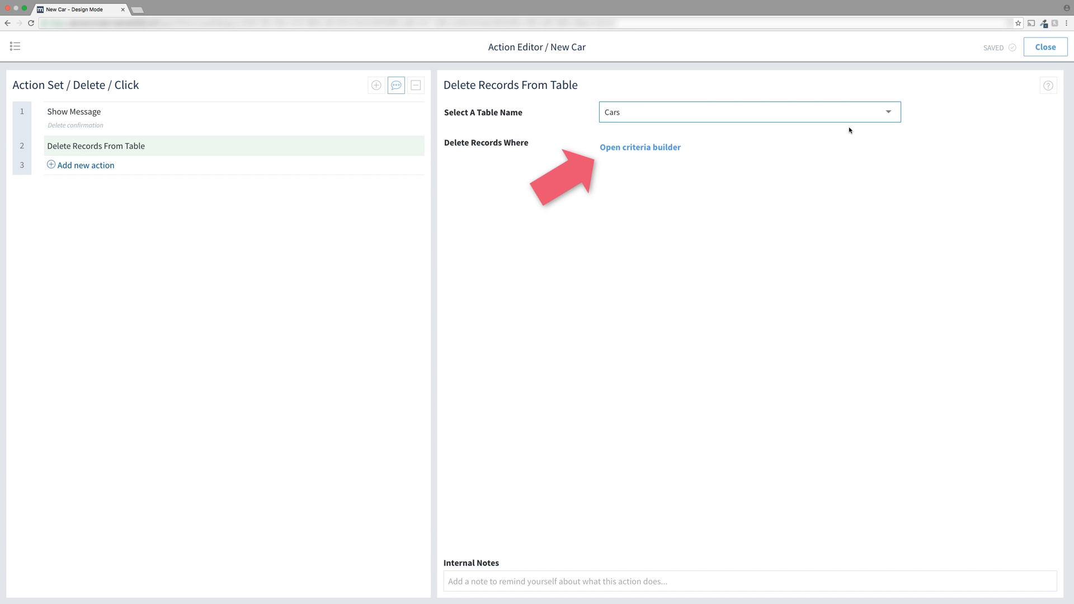
{"action": "left_click", "coordinate": [639, 146]}
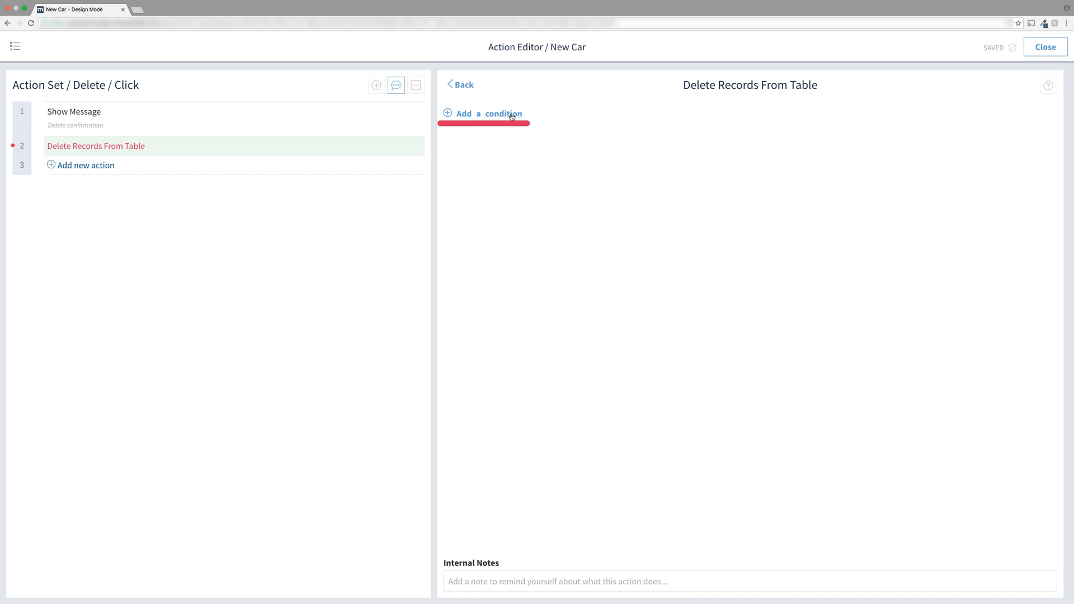
Add a condition comparing the RecordID field as Is Equal.
{"action": "left_click", "coordinate": [489, 115]}
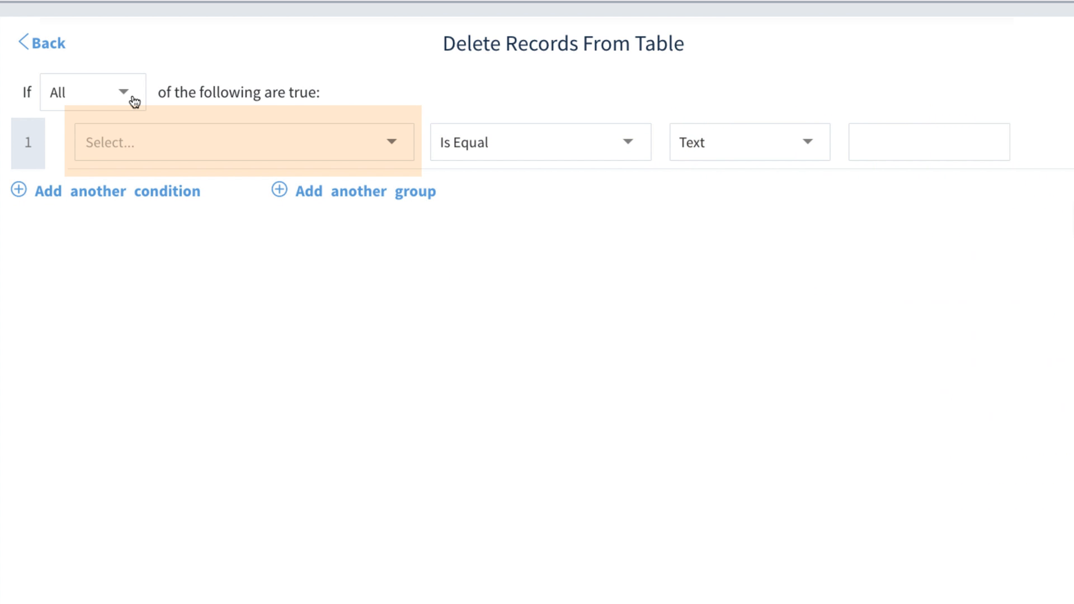
{"action": "left_click", "coordinate": [243, 142]}
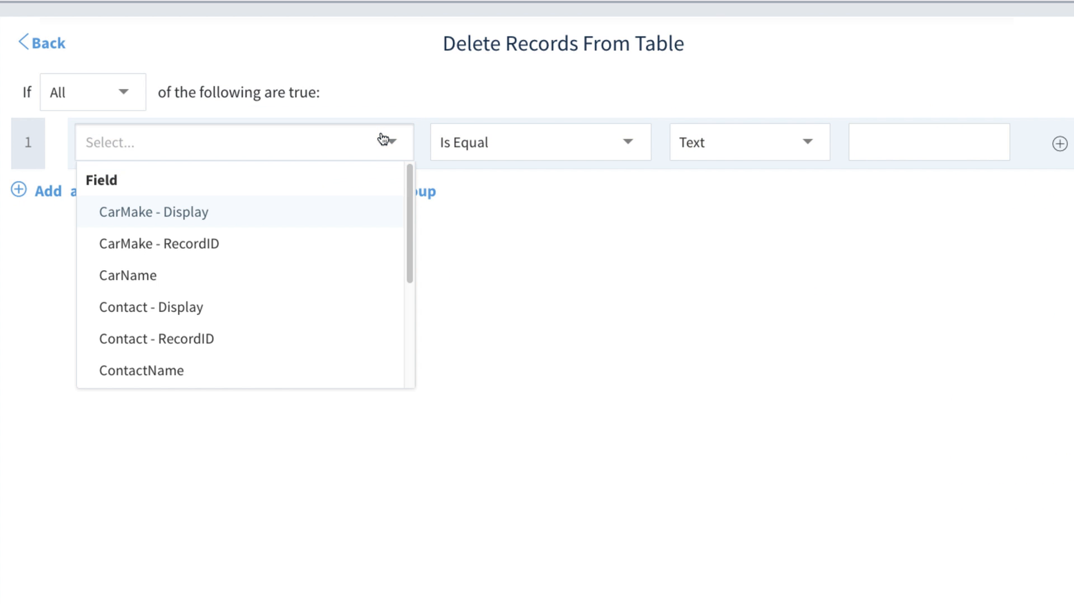
{"action": "scroll", "scroll_direction": "down", "scroll_amount": 3}
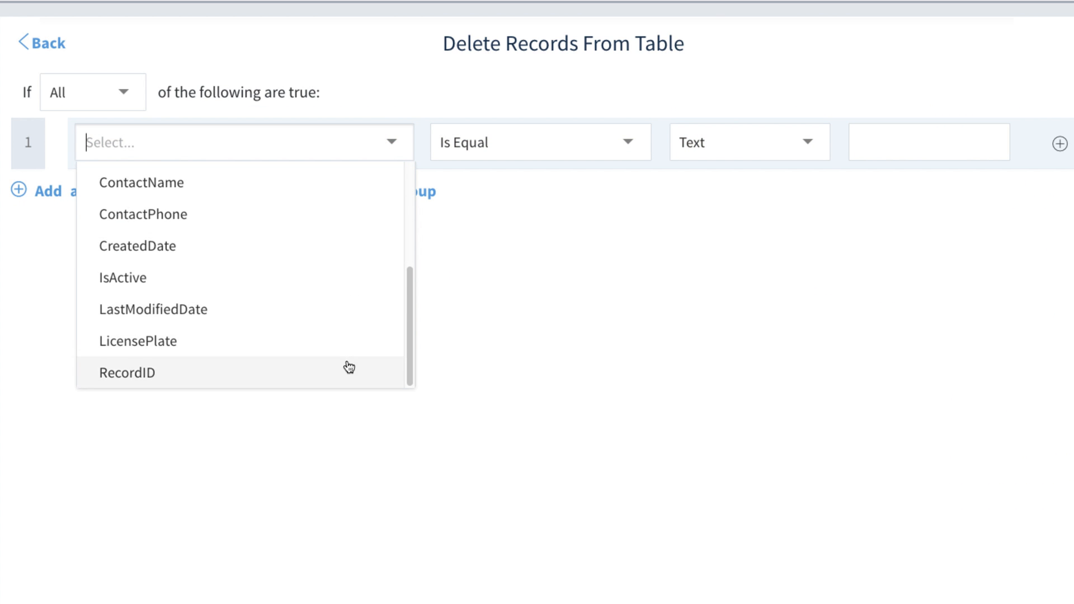
{"action": "left_click", "coordinate": [127, 371]}
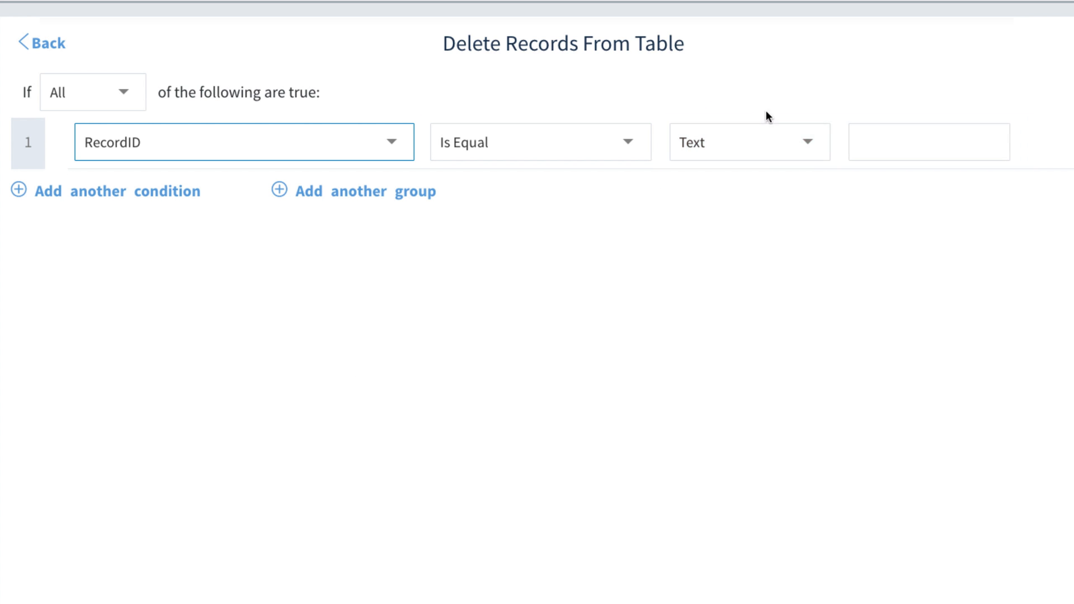
Scroll the comparison value list down to the Session group with Screen Active Record ID.
{"action": "left_click", "coordinate": [750, 142]}
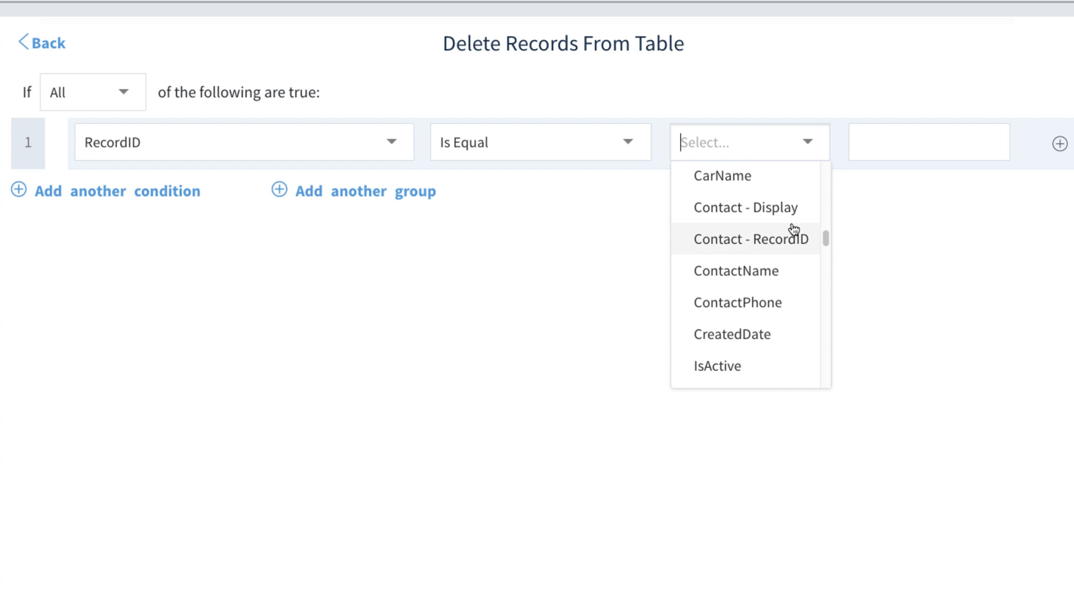
{"action": "scroll", "scroll_direction": "down", "scroll_amount": 3}
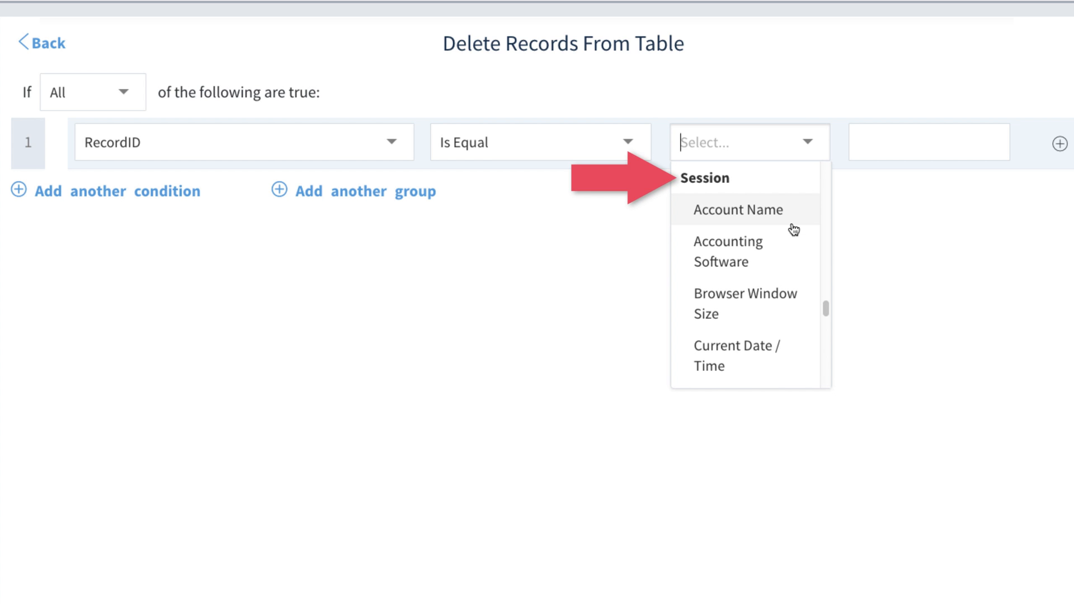
{"action": "mouse_move", "coordinate": [805, 178]}
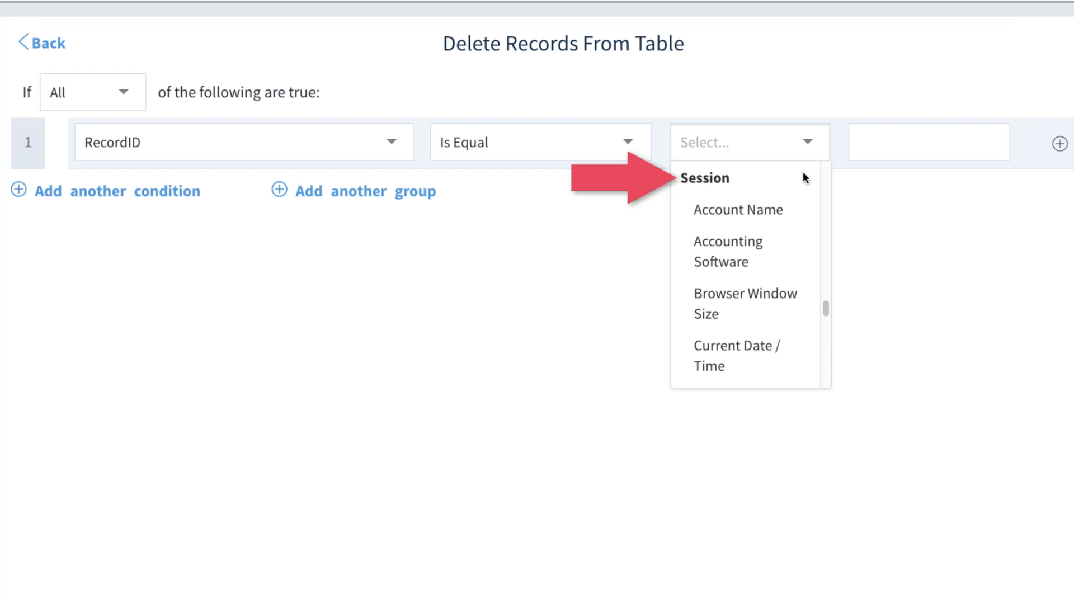
{"action": "scroll", "scroll_direction": "down", "scroll_amount": 3}
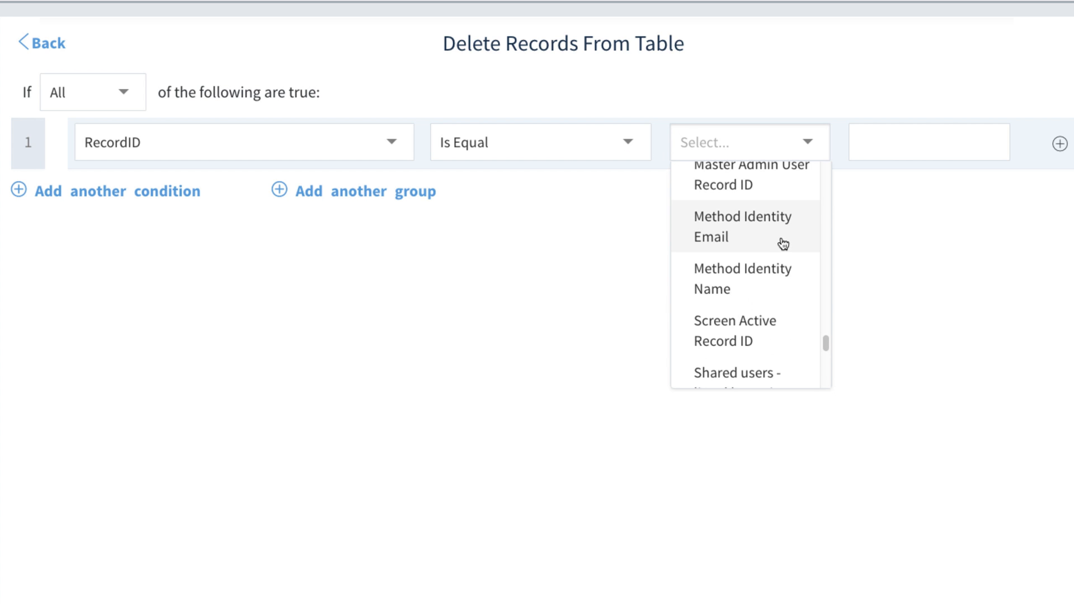
{"action": "mouse_move", "coordinate": [777, 351]}
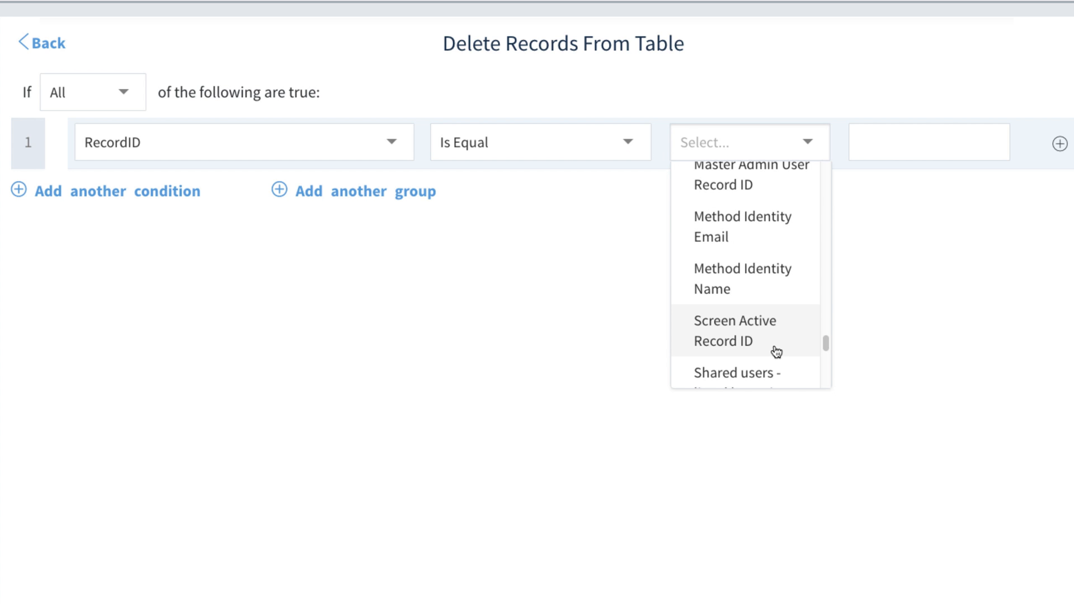
Set RecordID equal to Screen Active Record ID and return to the delete step's settings.
{"action": "left_click", "coordinate": [734, 330]}
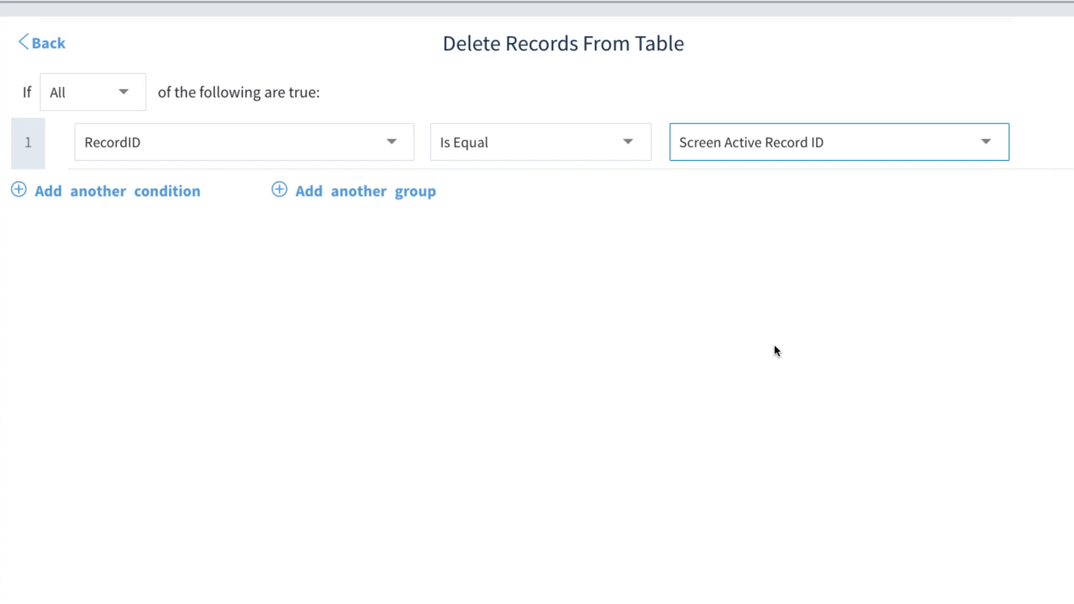
{"action": "mouse_move", "coordinate": [103, 46]}
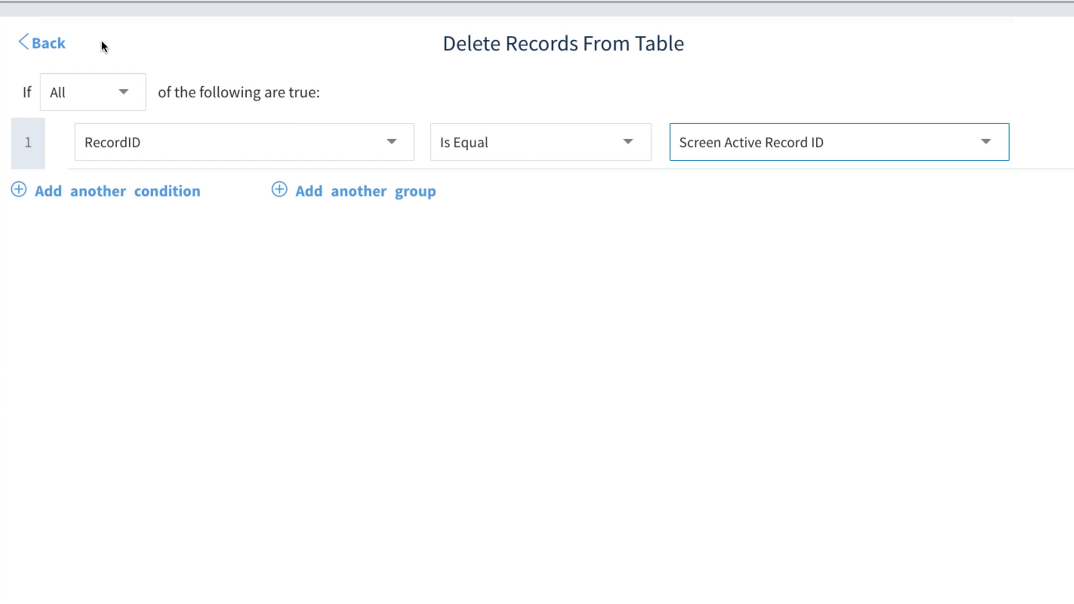
{"action": "left_click", "coordinate": [41, 43]}
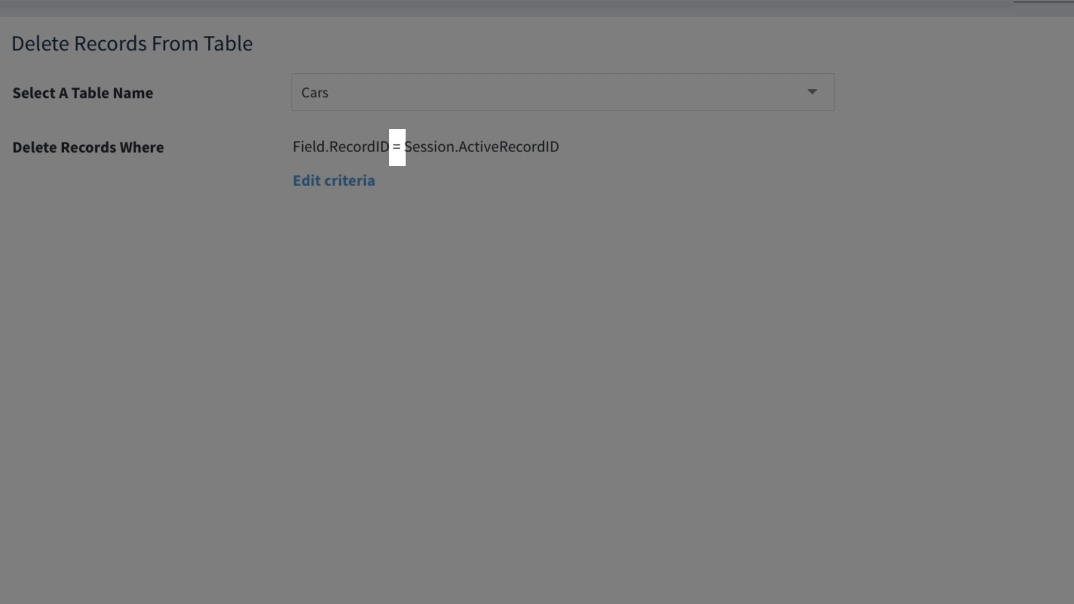
{"action": "double_click", "coordinate": [485, 147]}
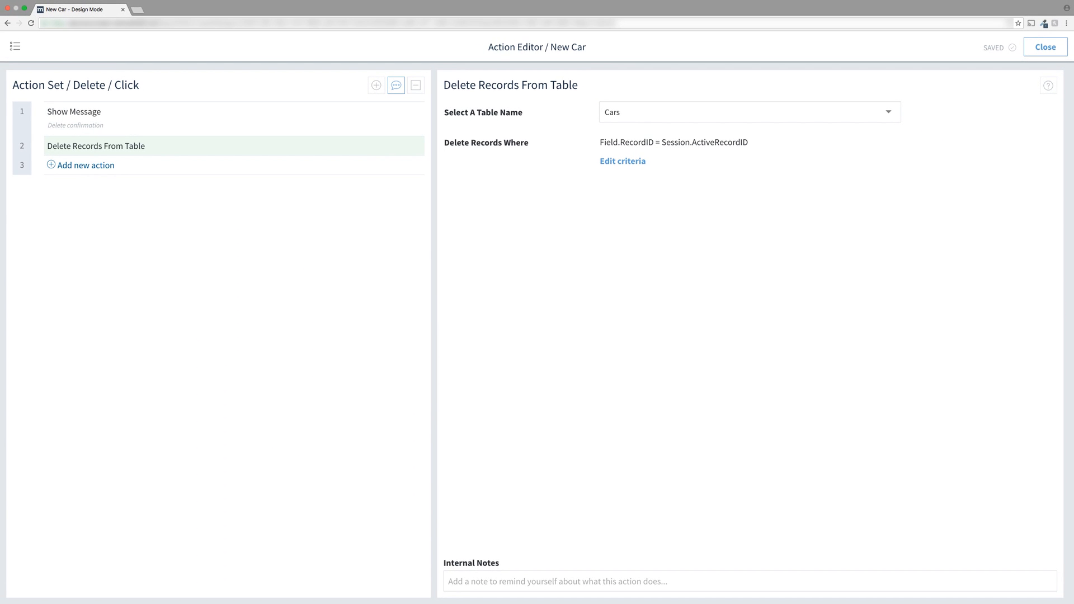
{"action": "mouse_move", "coordinate": [540, 553]}
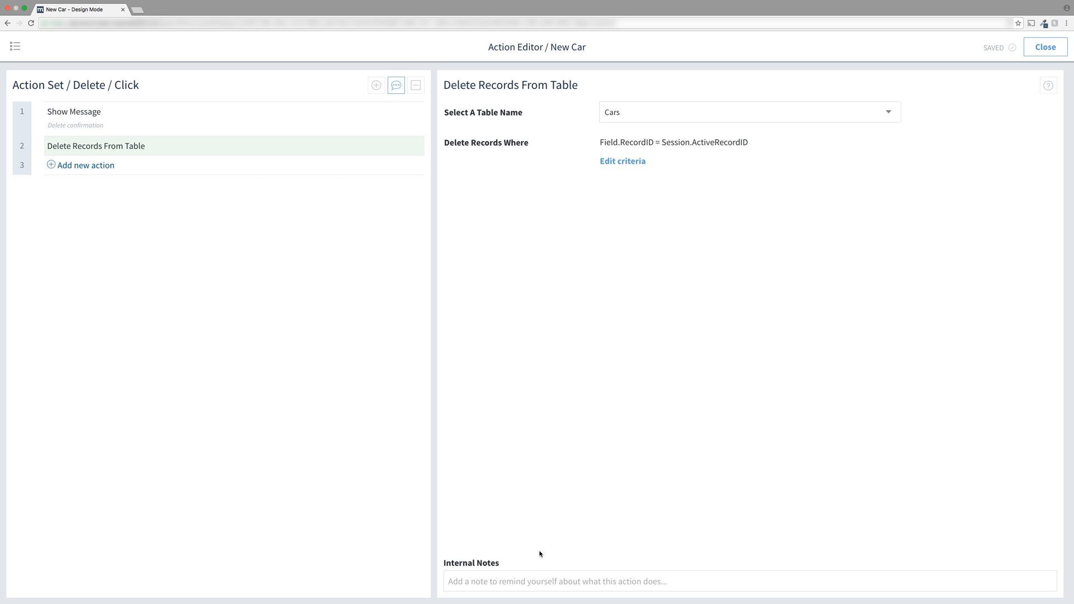
Note the step as 'Delete record with the screen's active record ID'.
{"action": "type", "text": "Delete"}
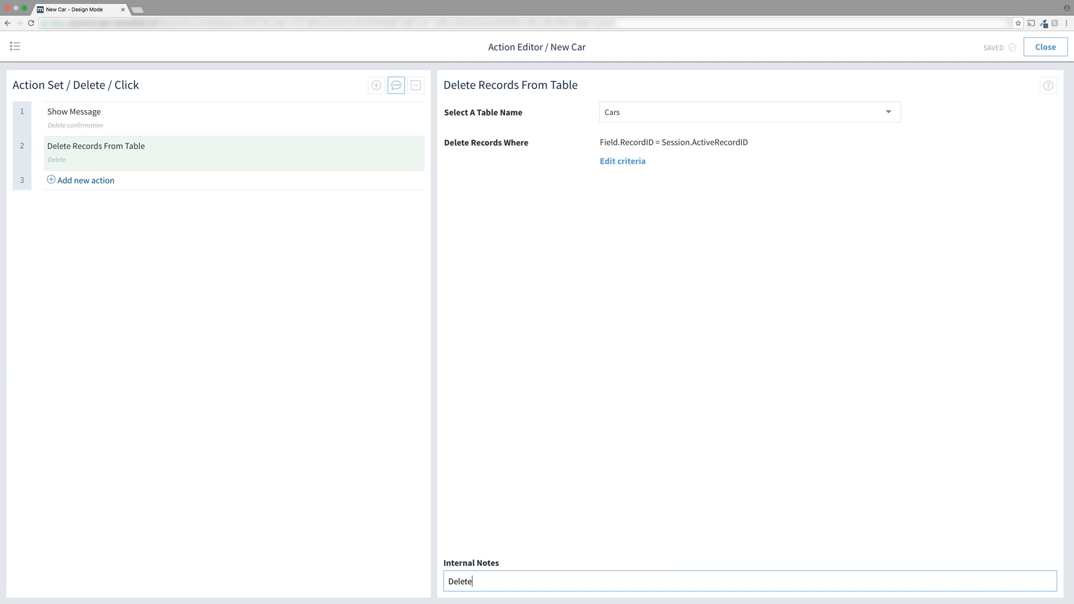
{"action": "type", "text": "record with the screen's a"}
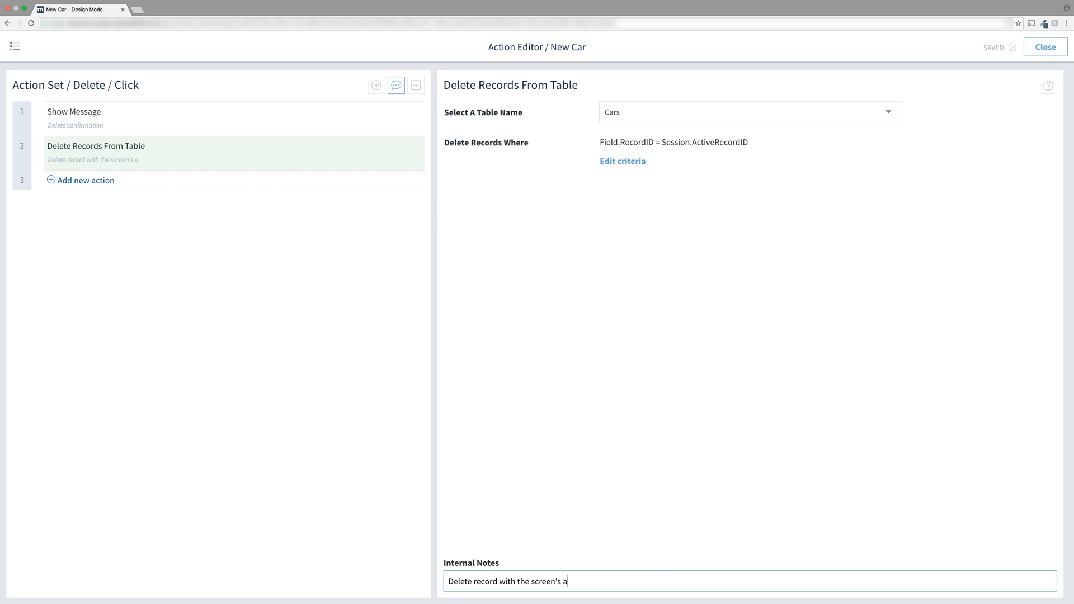
{"action": "type", "text": "ctive record ID"}
{"action": "type", "text": "go"}
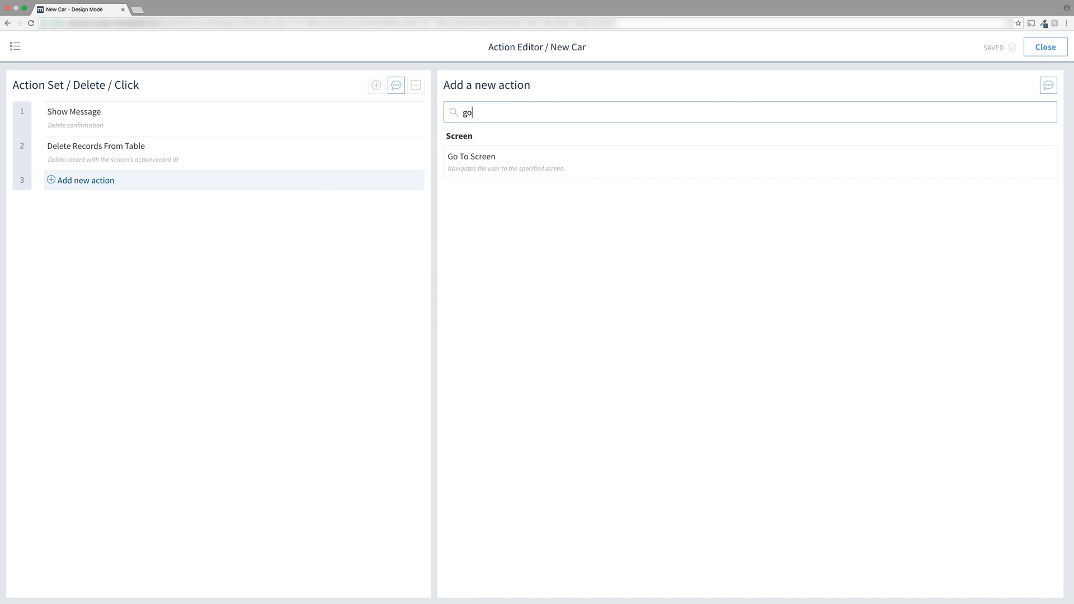
Add Go To Screen navigating Back (Browser History), closing this screen, noted 'Browser back and close'.
{"action": "left_click", "coordinate": [471, 157]}
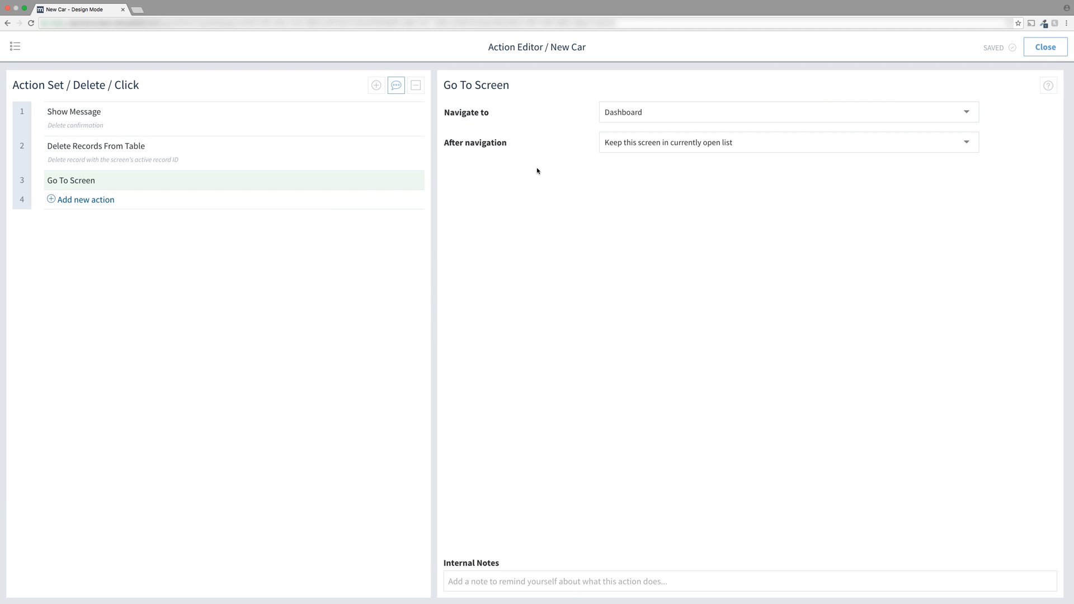
{"action": "left_click", "coordinate": [787, 112]}
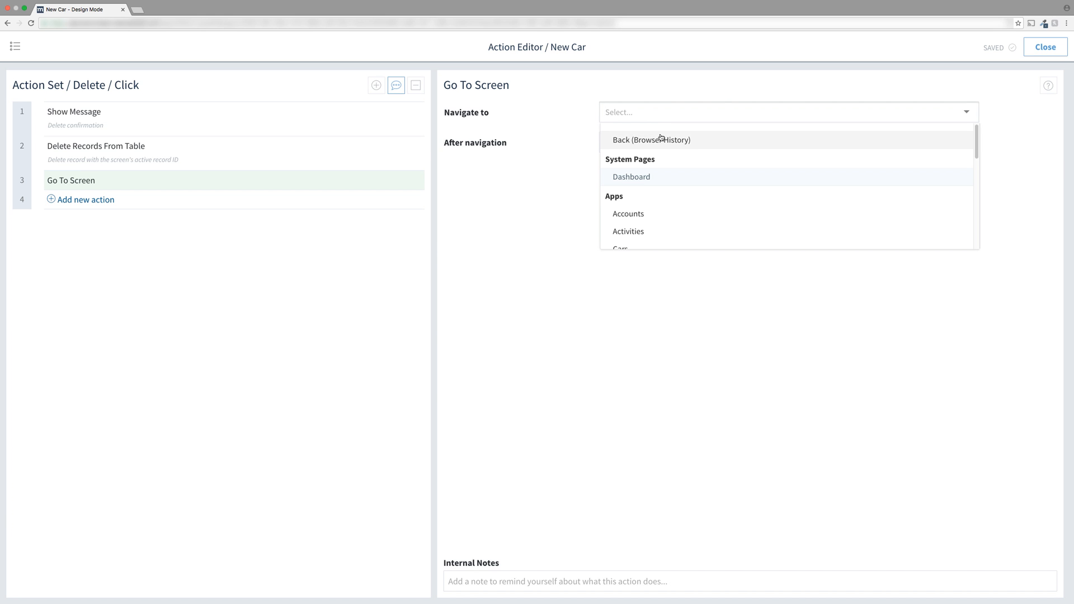
{"action": "left_click", "coordinate": [651, 140]}
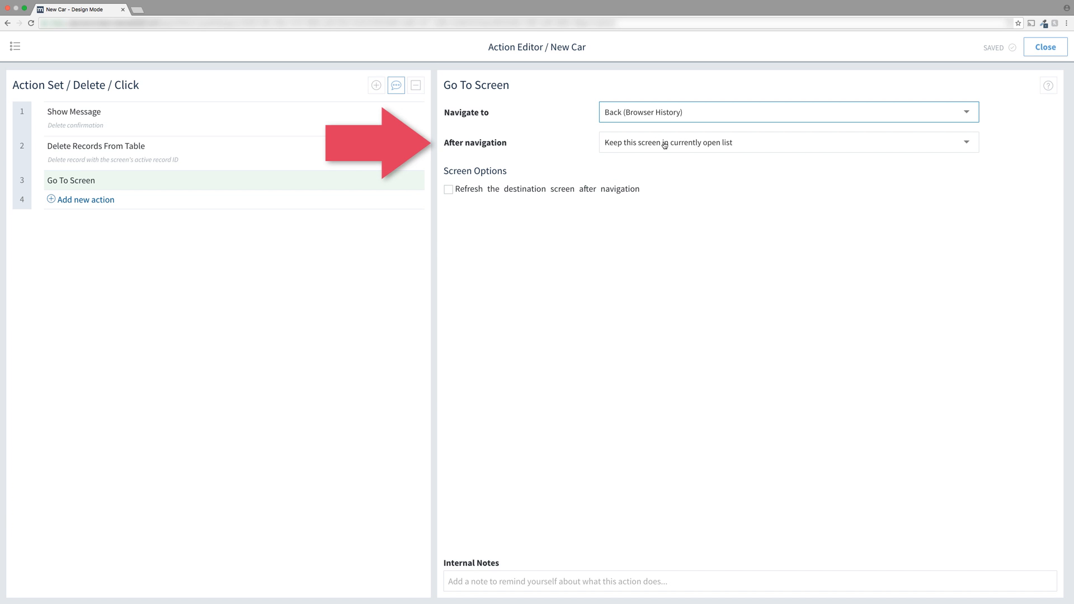
{"action": "left_click", "coordinate": [786, 142]}
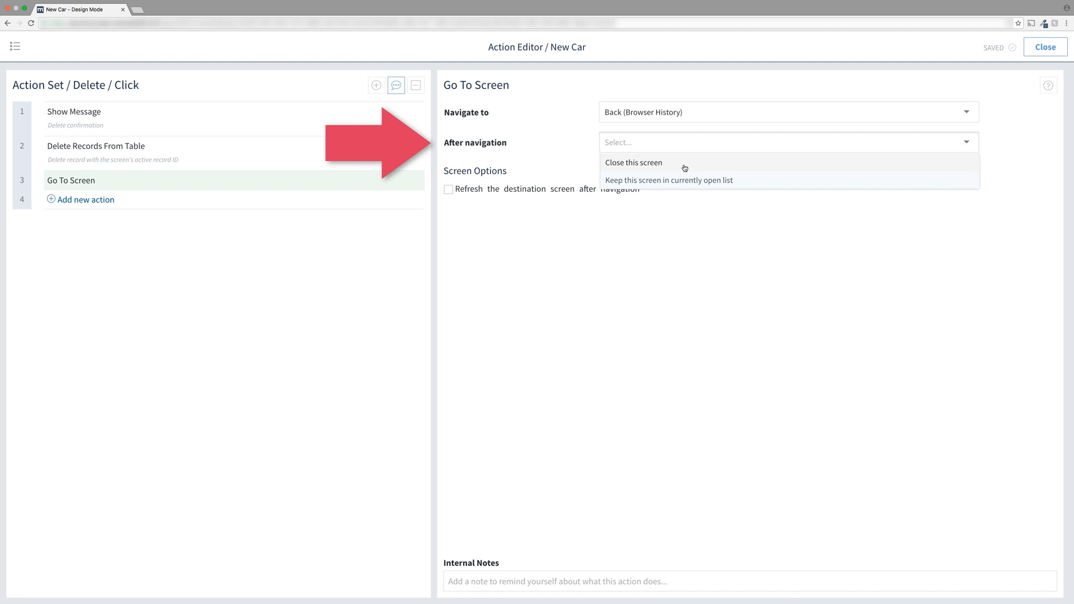
{"action": "left_click", "coordinate": [633, 162]}
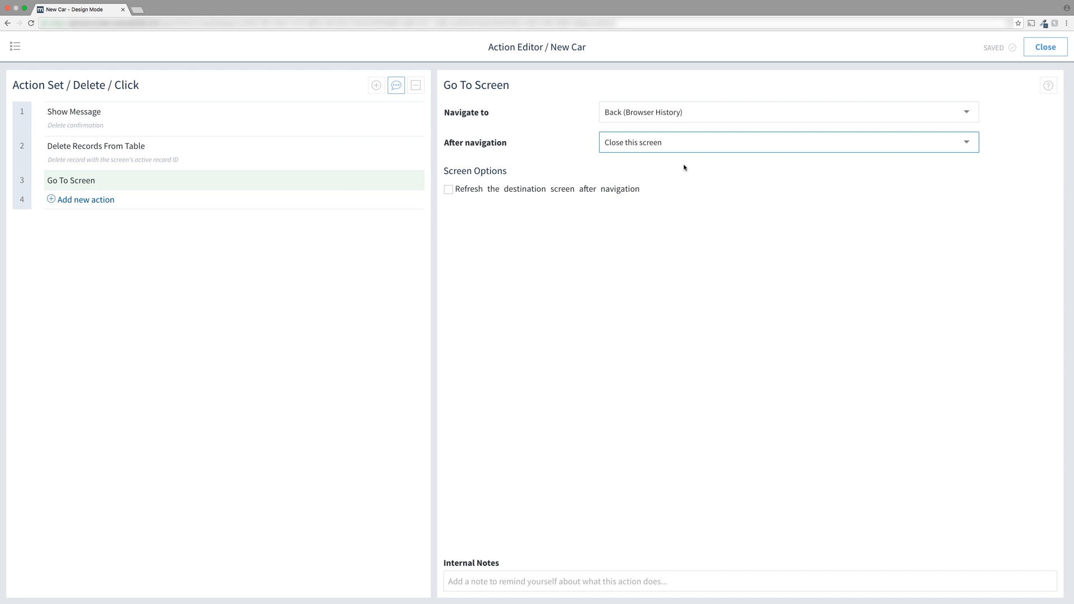
{"action": "mouse_move", "coordinate": [682, 168]}
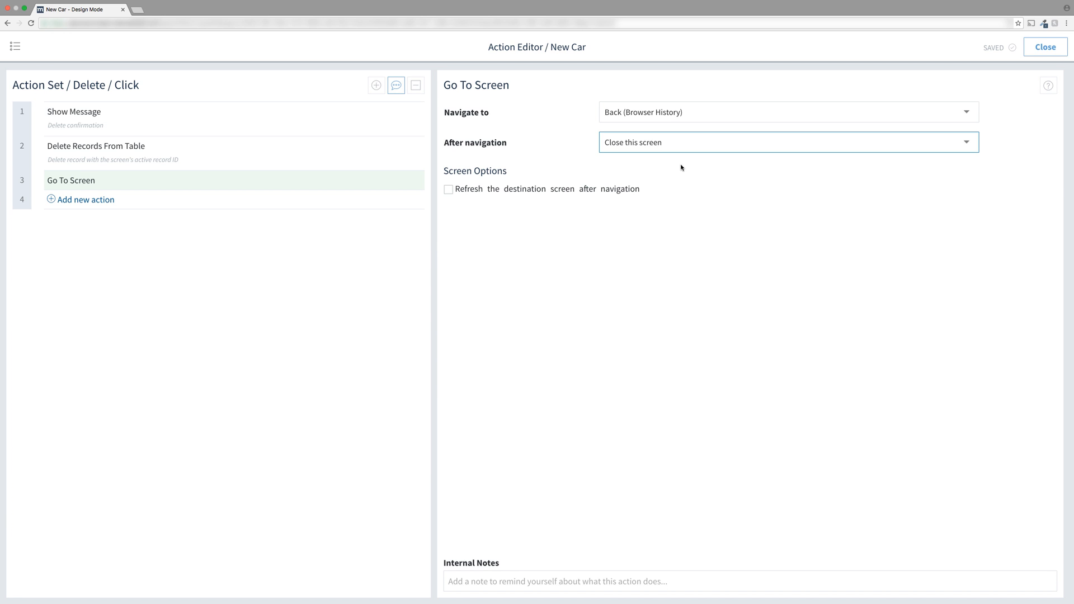
{"action": "mouse_move", "coordinate": [636, 561]}
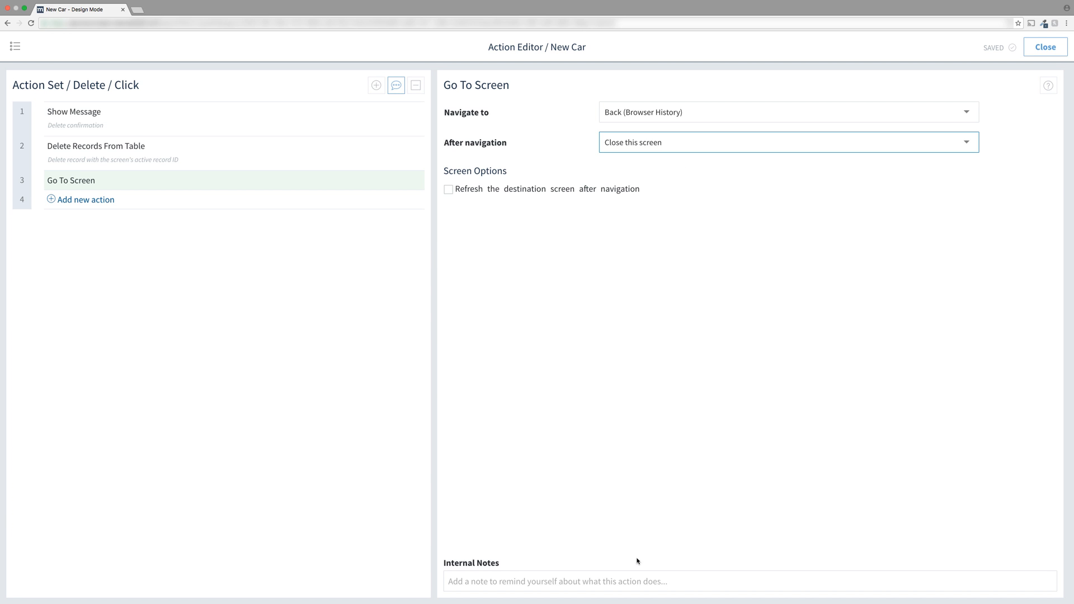
{"action": "type", "text": "Browser back and close"}
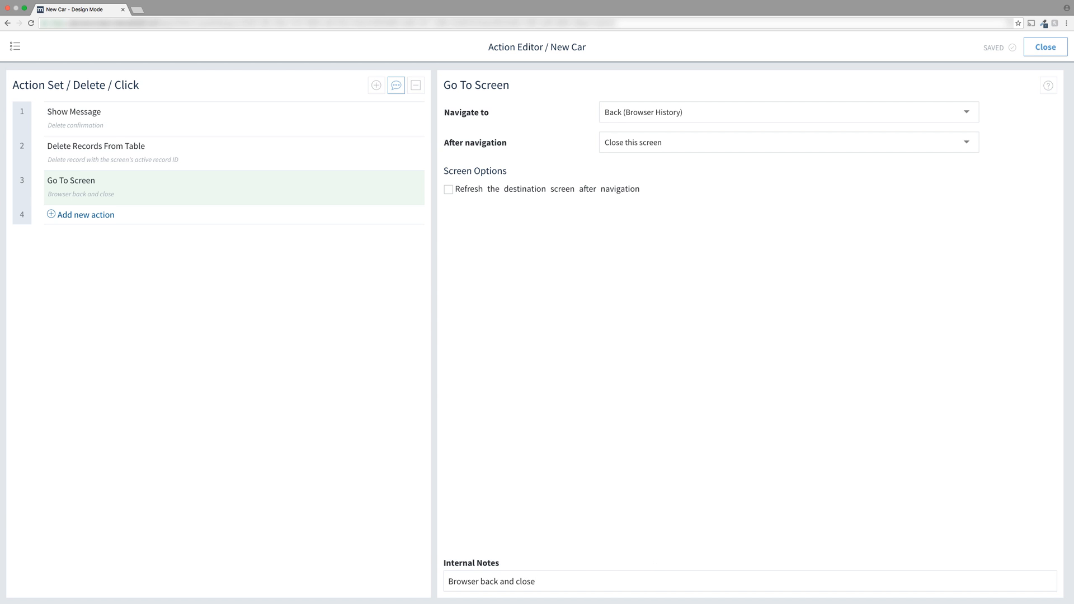
{"action": "left_click", "coordinate": [74, 112]}
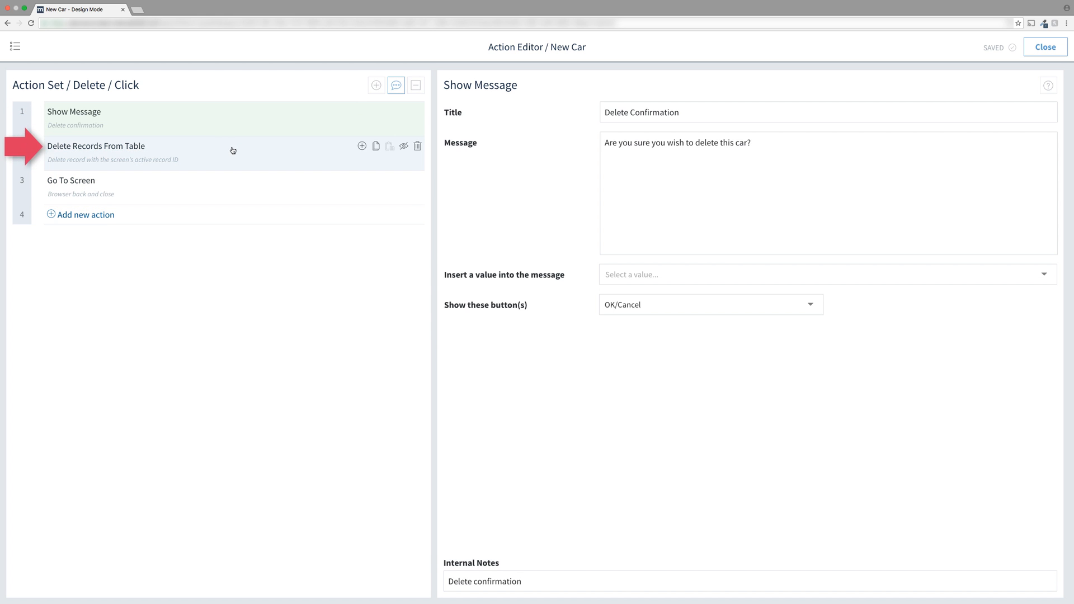
{"action": "left_click", "coordinate": [96, 145]}
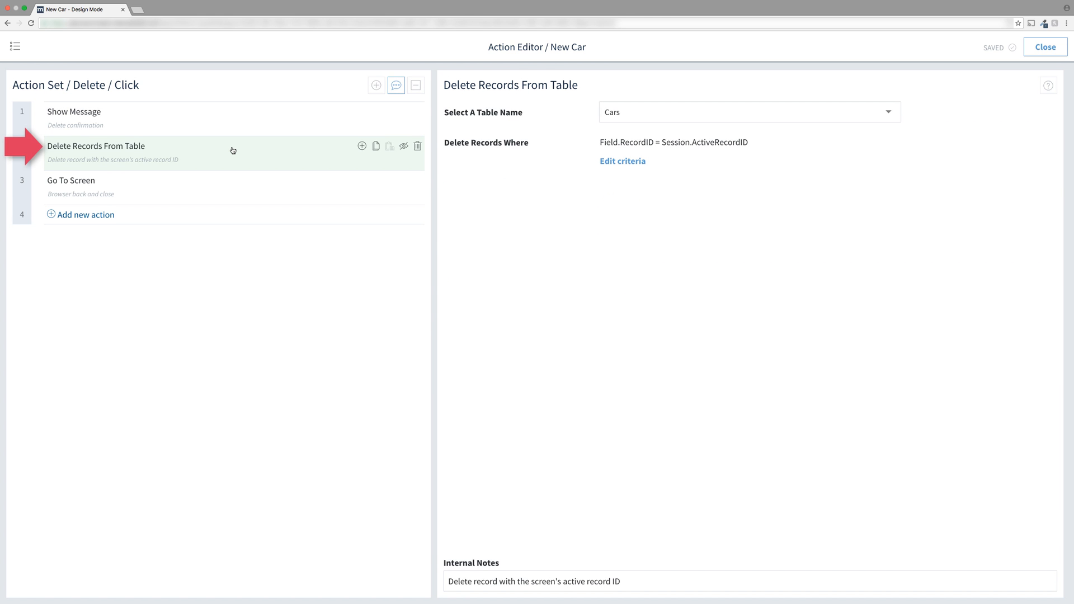
{"action": "mouse_move", "coordinate": [239, 172]}
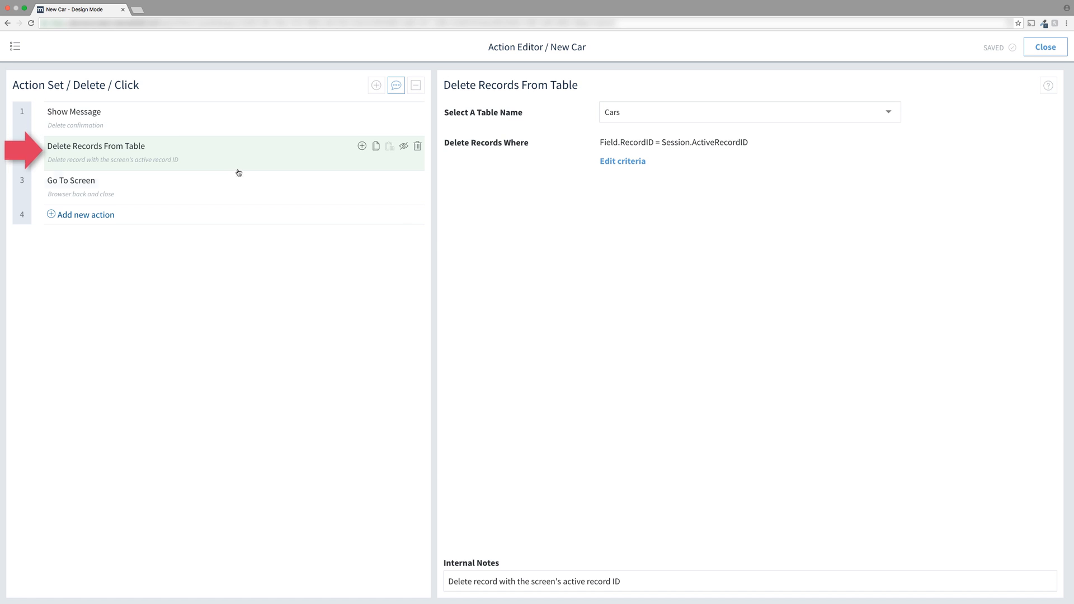
{"action": "left_click", "coordinate": [71, 180]}
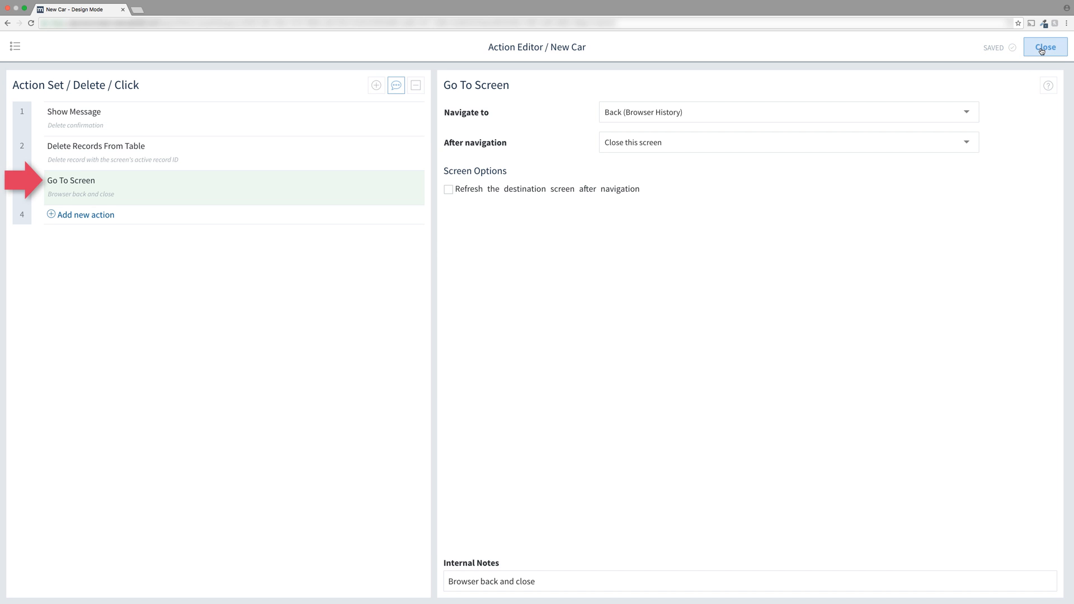
Leave the action editor and design mode, then view the Lemon car's record in the live app.
{"action": "left_click", "coordinate": [1044, 47]}
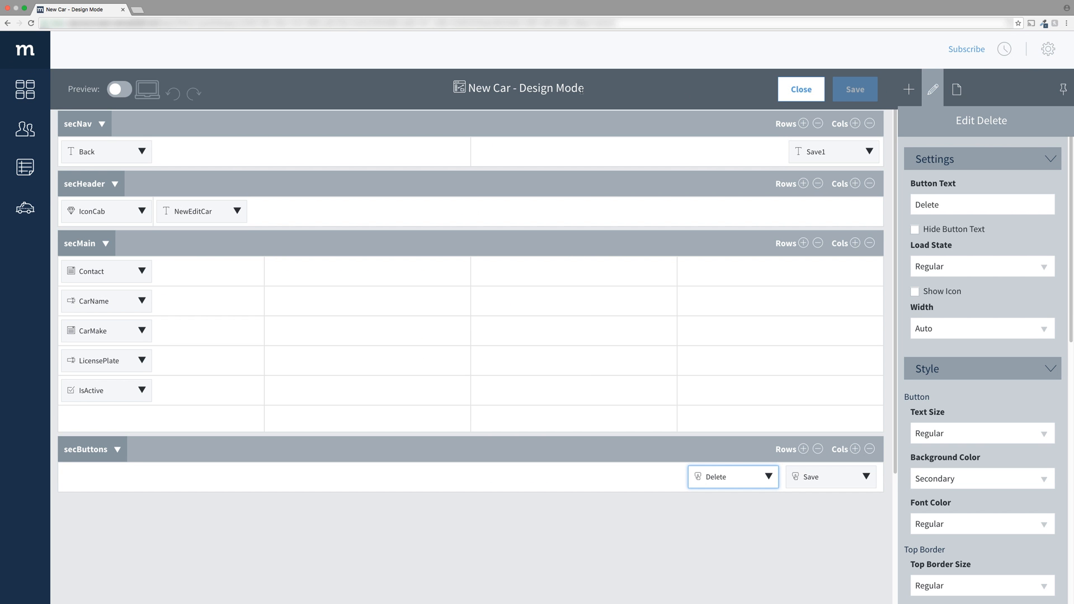
{"action": "left_click", "coordinate": [799, 90]}
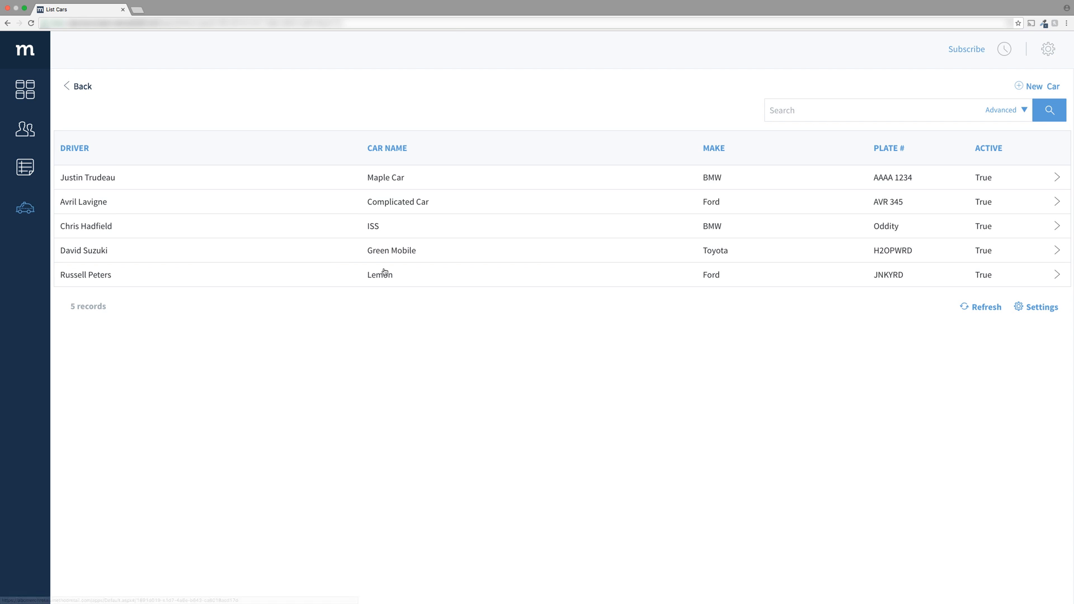
{"action": "left_click", "coordinate": [380, 276]}
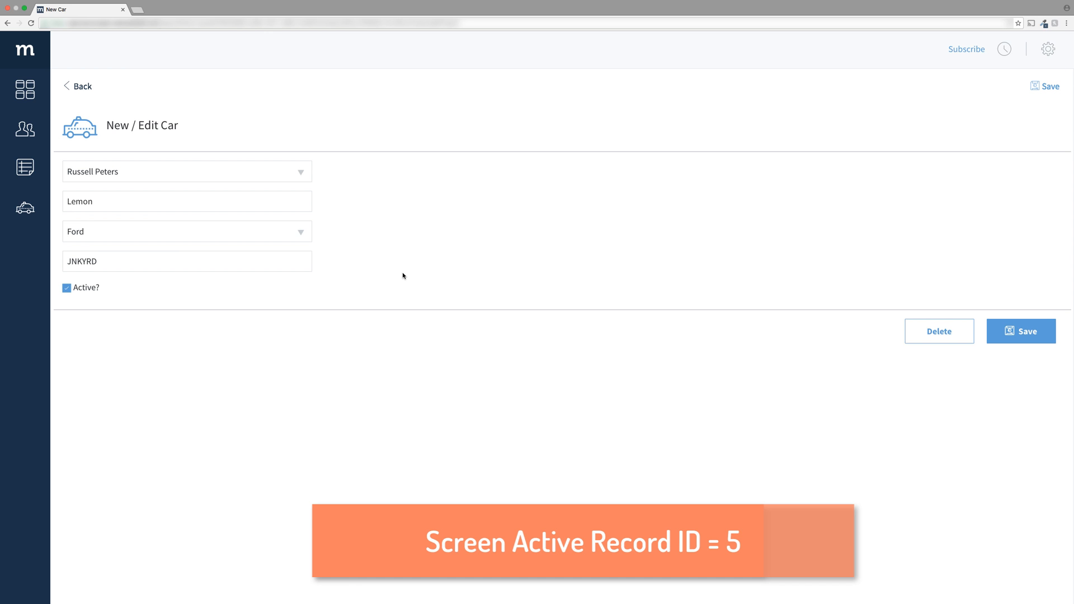
{"action": "mouse_move", "coordinate": [457, 275]}
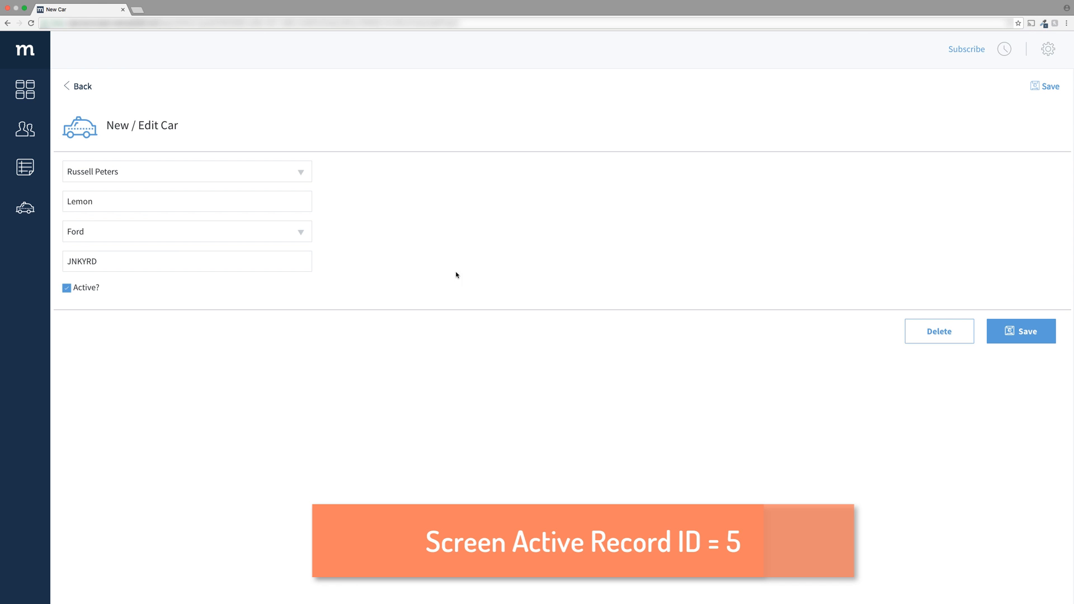
Attempt to delete the Lemon car and cancel the Delete Confirmation prompt.
{"action": "left_click", "coordinate": [939, 331]}
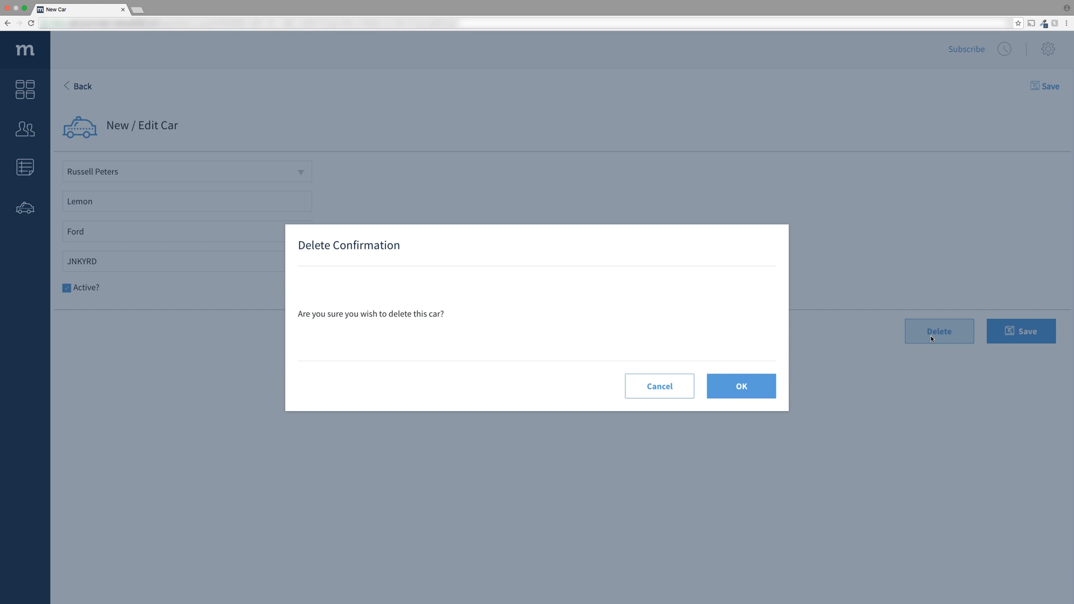
{"action": "mouse_move", "coordinate": [930, 340]}
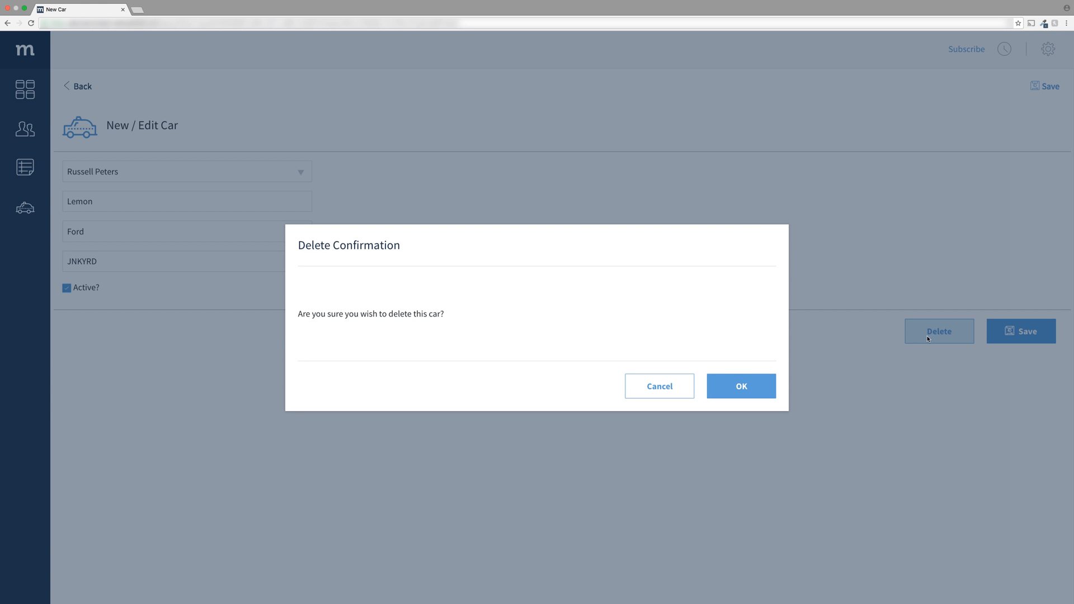
{"action": "left_click", "coordinate": [658, 386]}
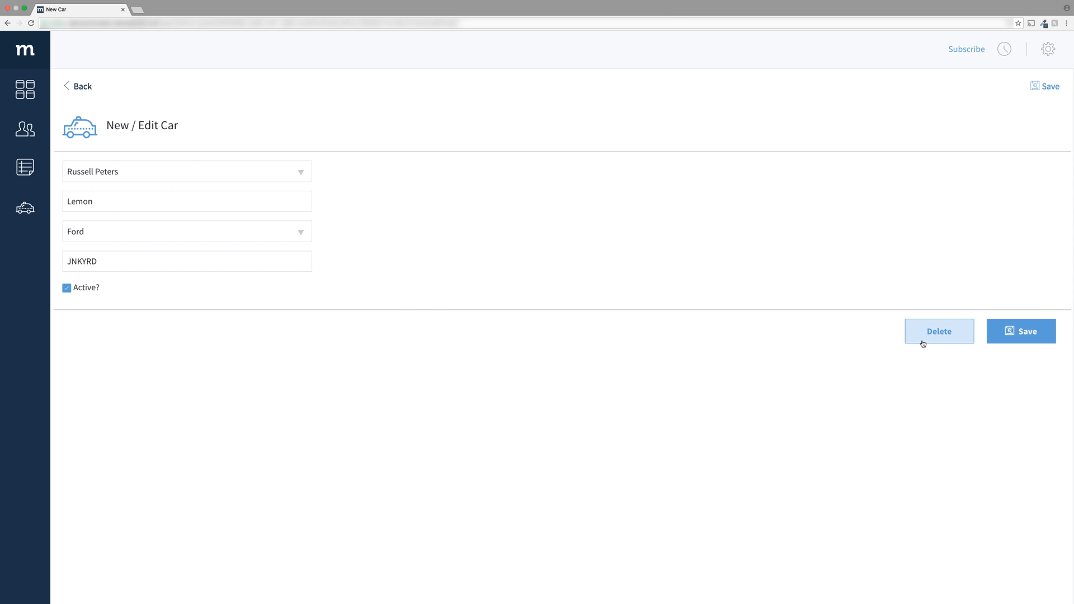
Delete the Lemon car via OK in Delete Confirmation, leaving four cars, then start a blank New Car form.
{"action": "left_click", "coordinate": [939, 332]}
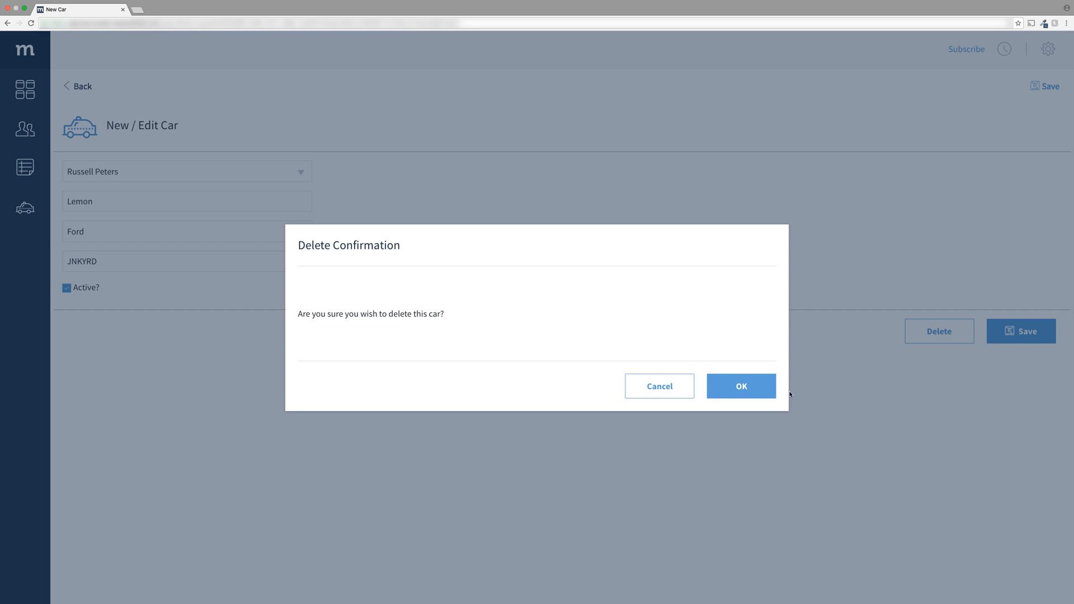
{"action": "left_click", "coordinate": [741, 386]}
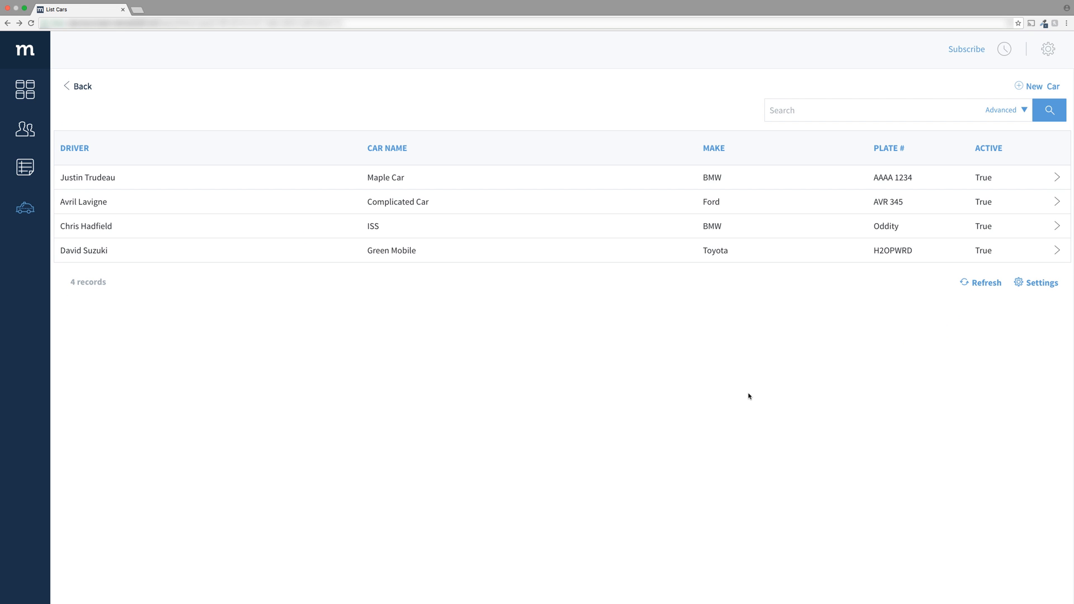
{"action": "mouse_move", "coordinate": [1054, 87]}
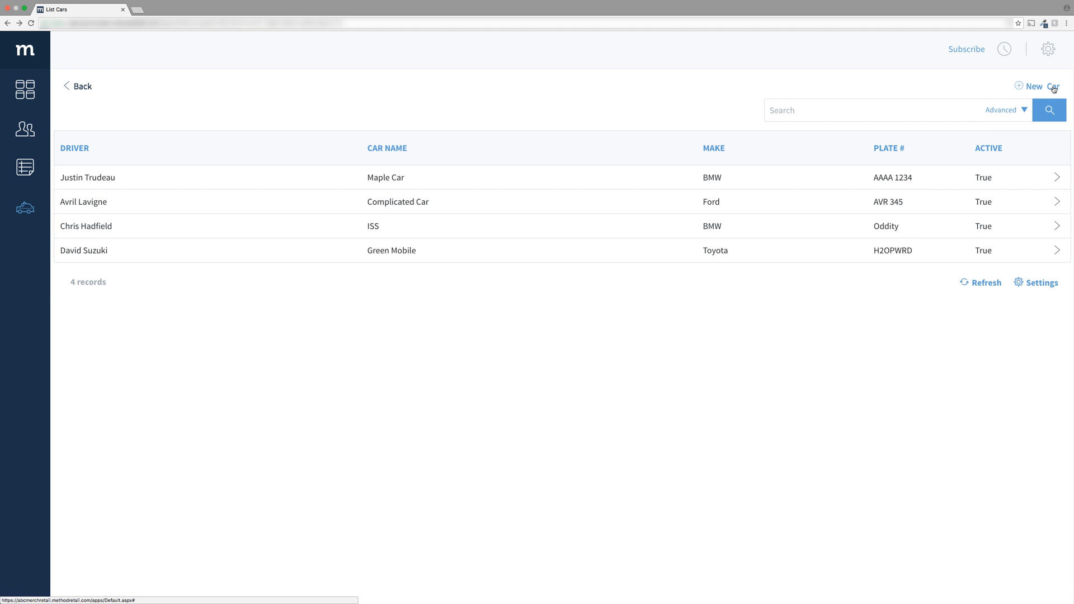
{"action": "left_click", "coordinate": [1036, 86]}
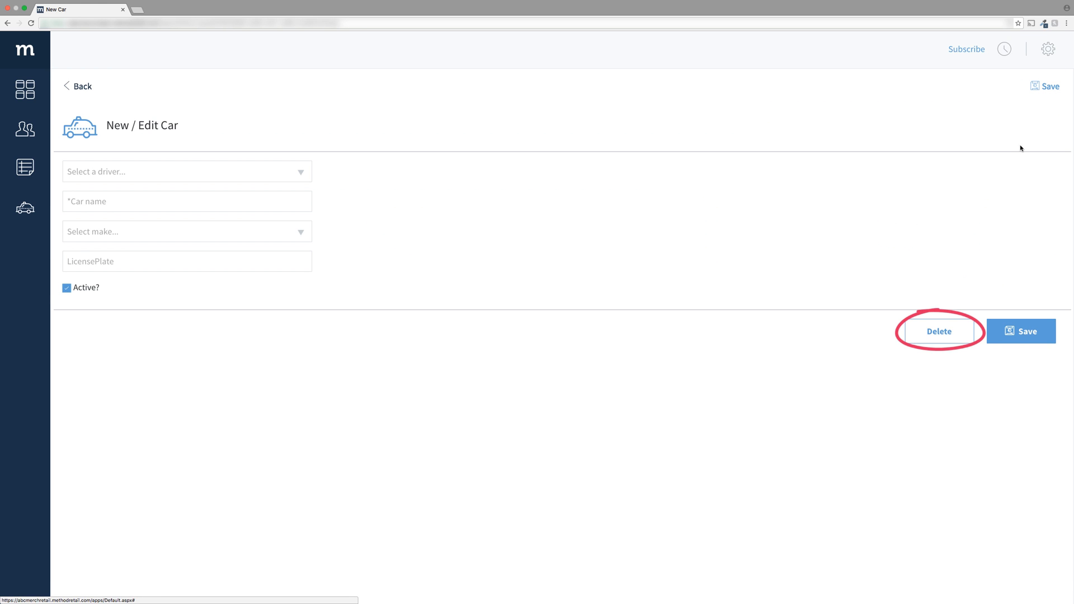
{"action": "mouse_move", "coordinate": [939, 331]}
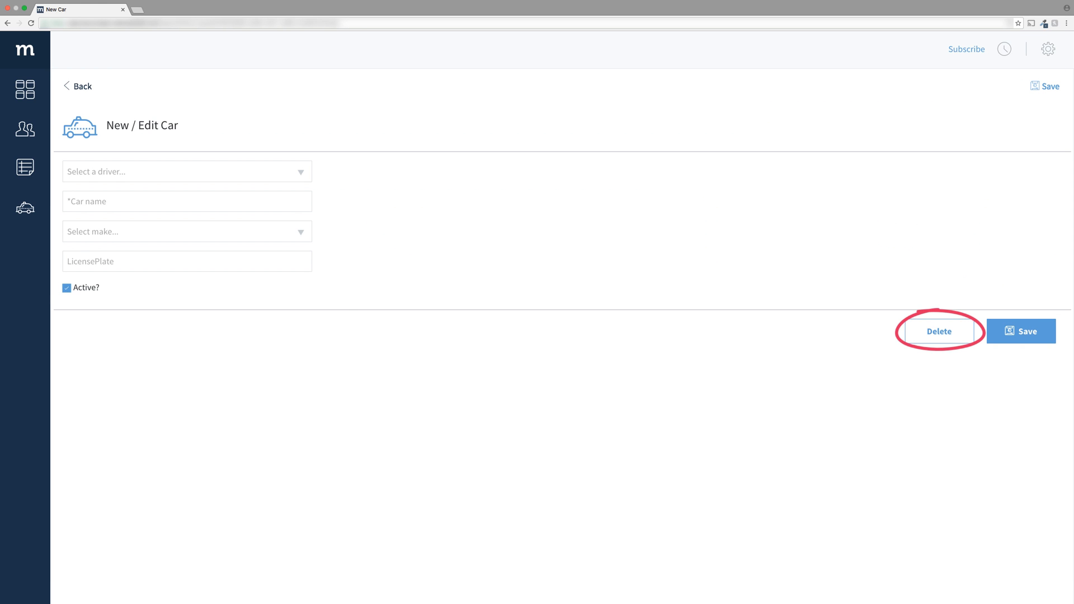